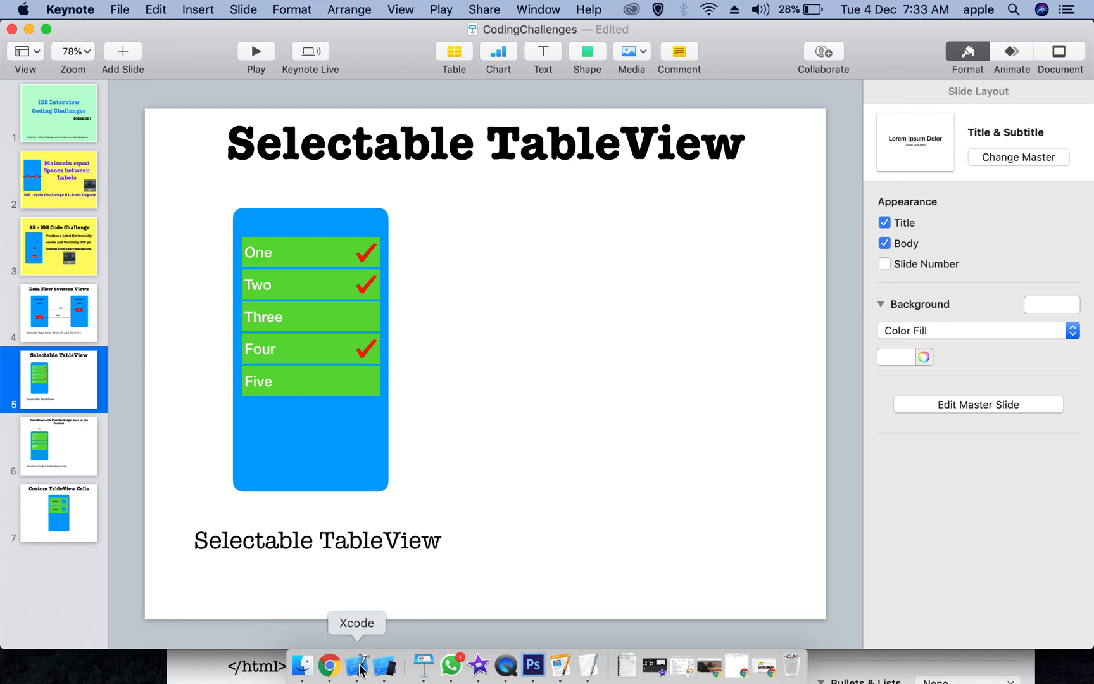
Step: Switch from the Keynote challenge slide to Xcode showing ViewController.swift
click(359, 666)
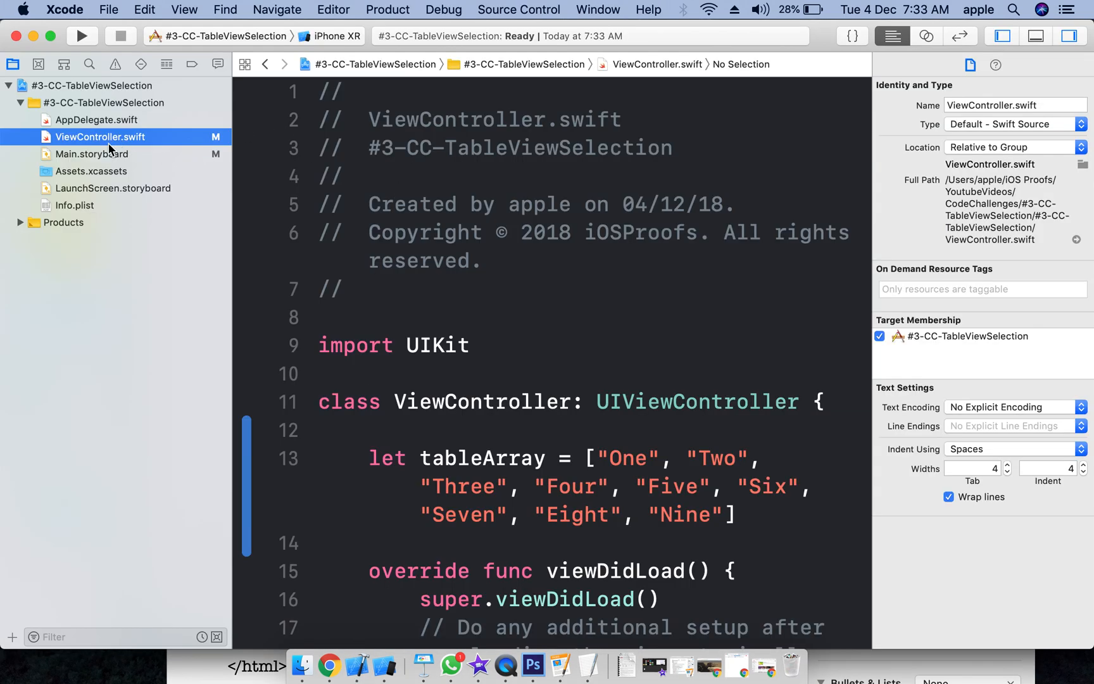
Step: In Main.storyboard, confirm the prototype cell identifier 'Cell' and connect the table's dataSource to View Controller
click(91, 153)
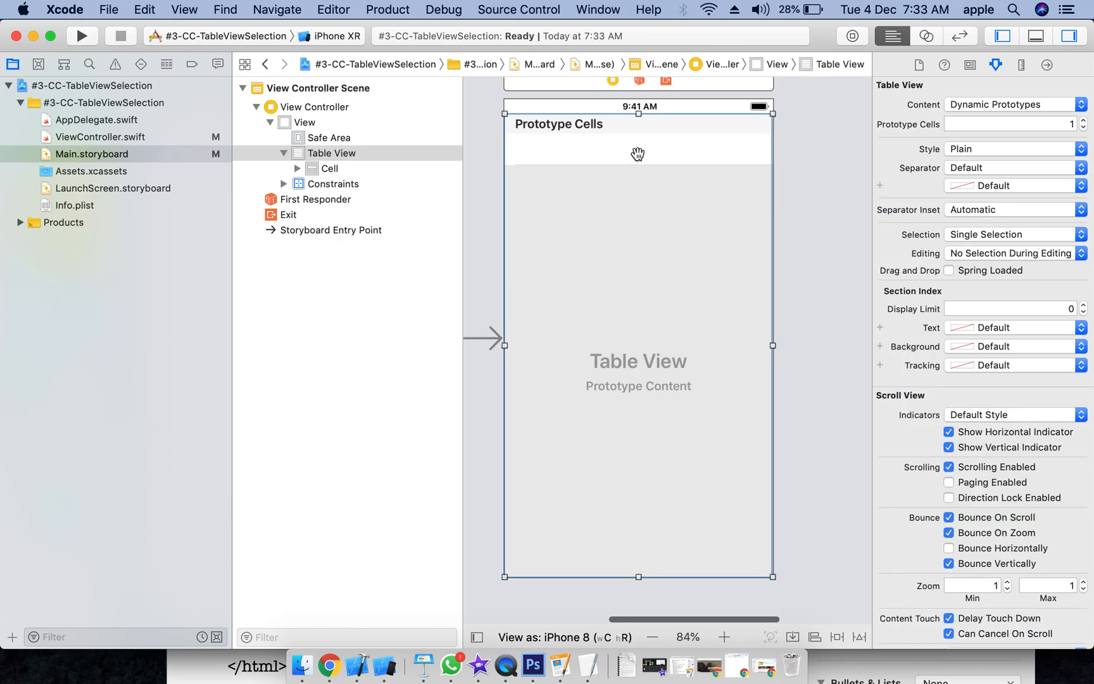
click(328, 168)
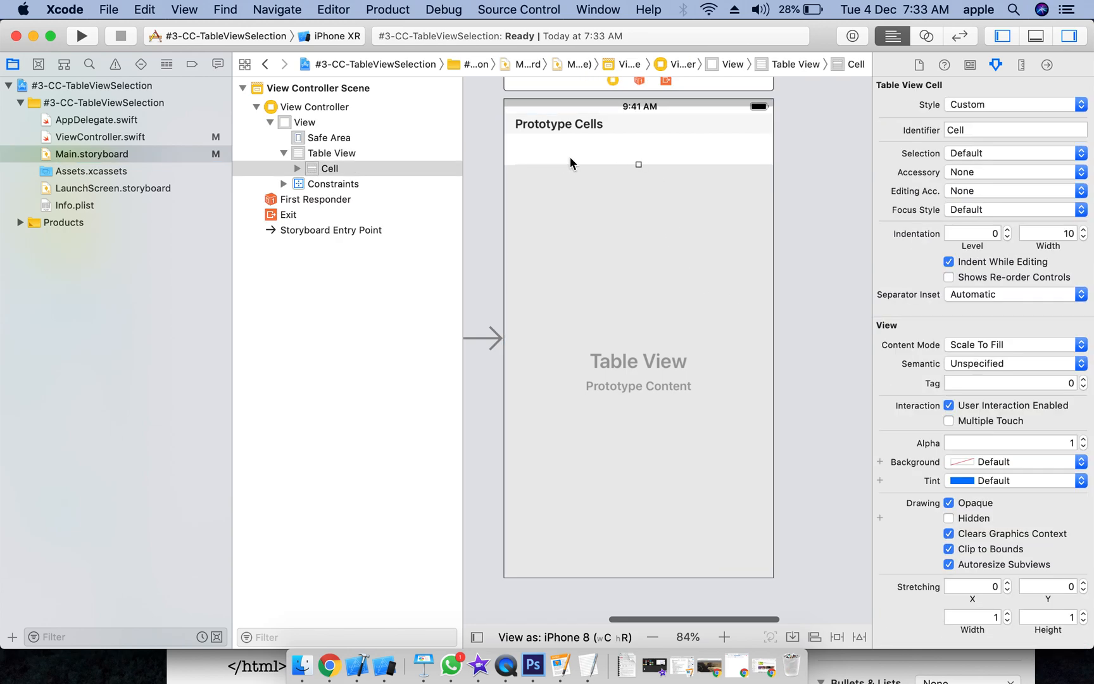
click(1014, 129)
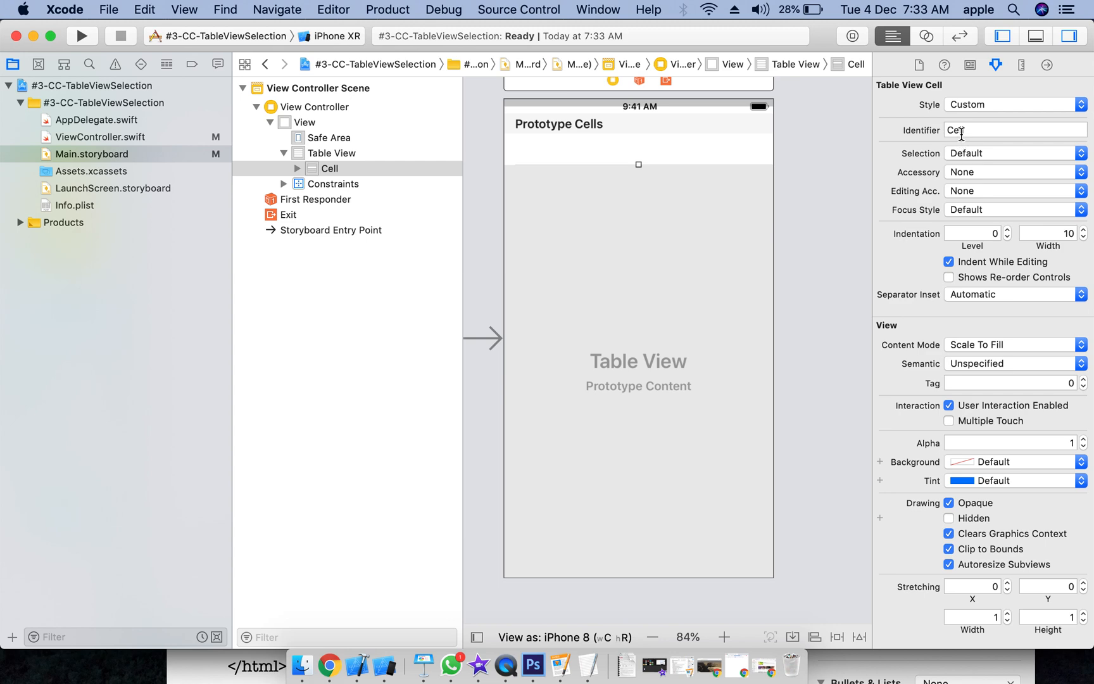
click(1015, 130)
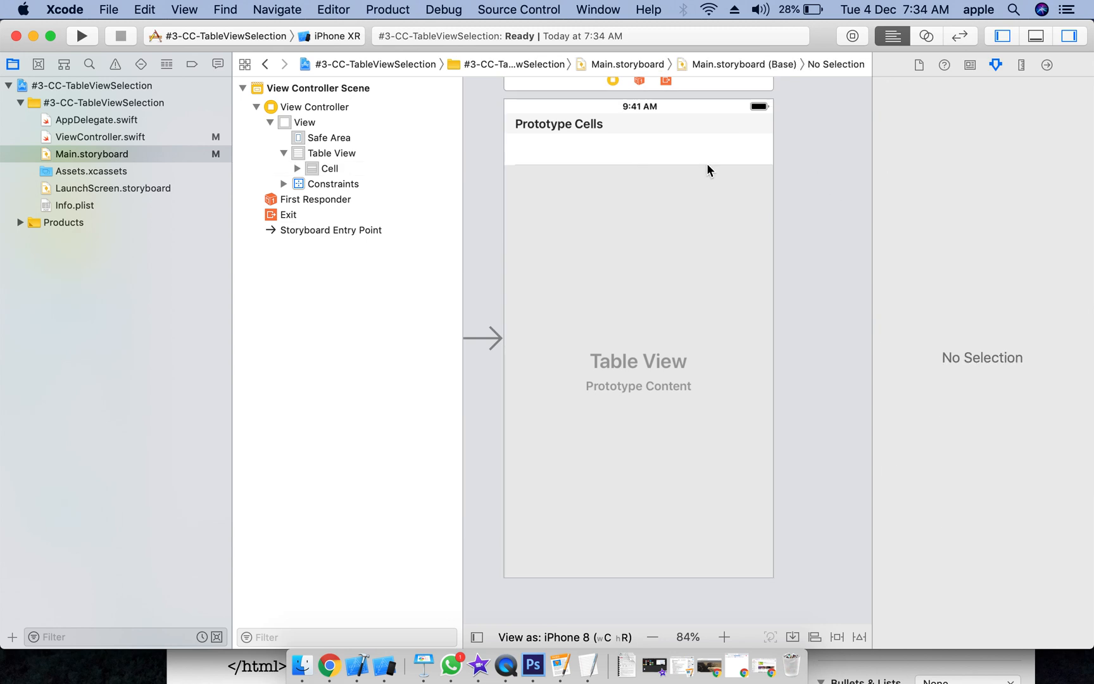
click(333, 152)
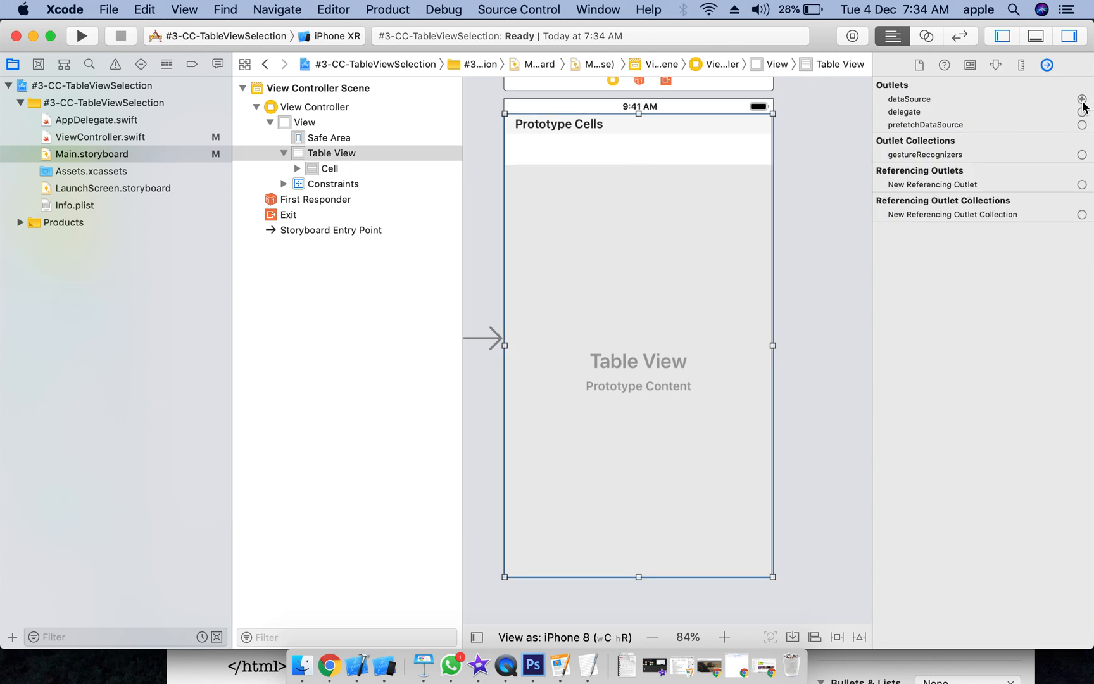
drag(1081, 98, 321, 107)
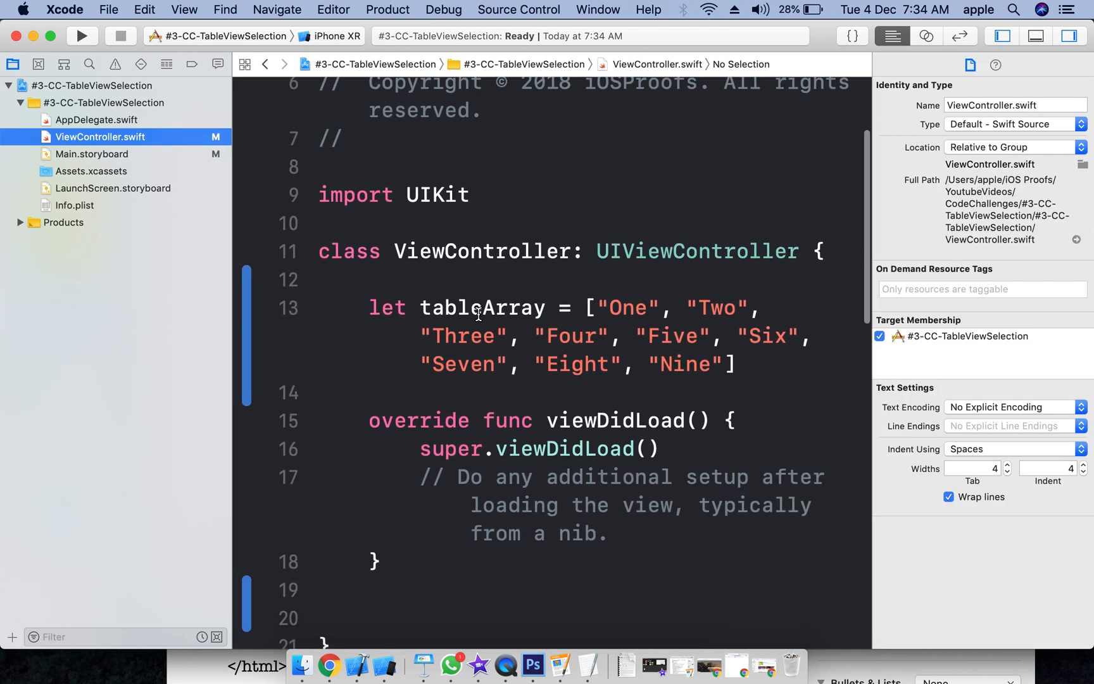
mouse_move(417, 307)
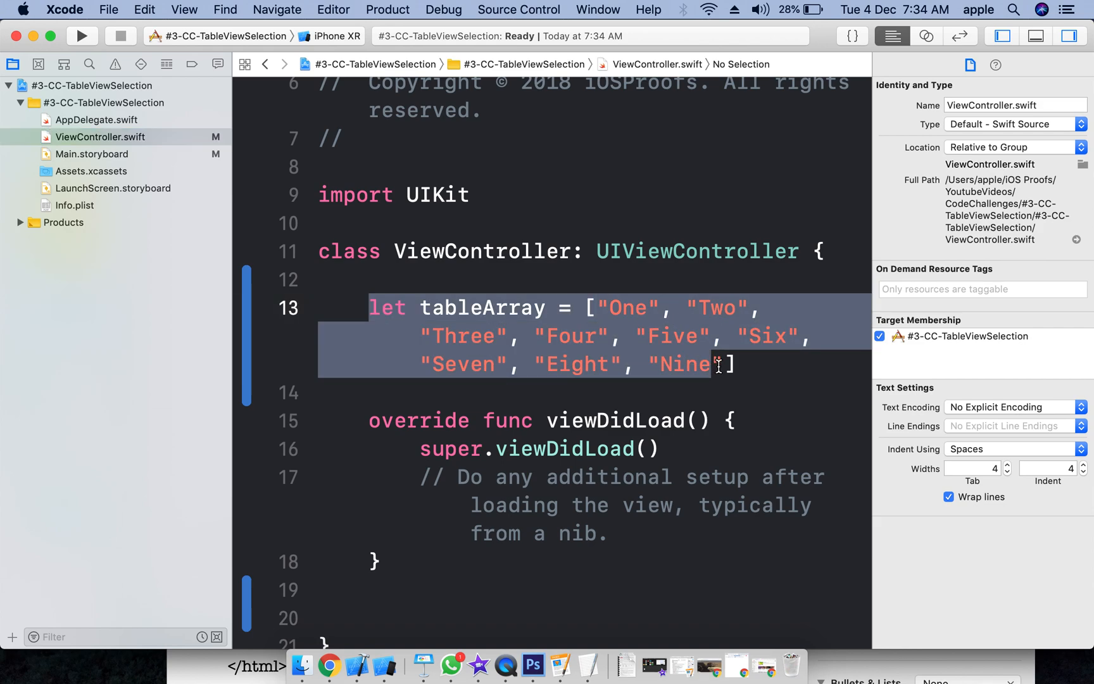
scroll(down, 3)
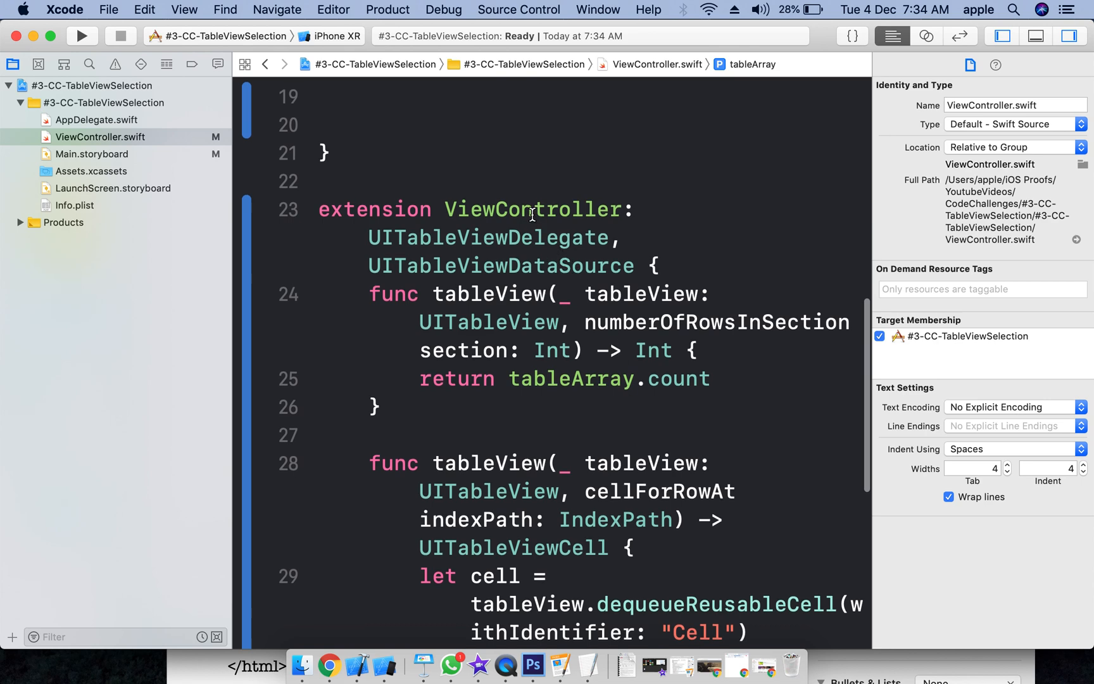
double_click(487, 237)
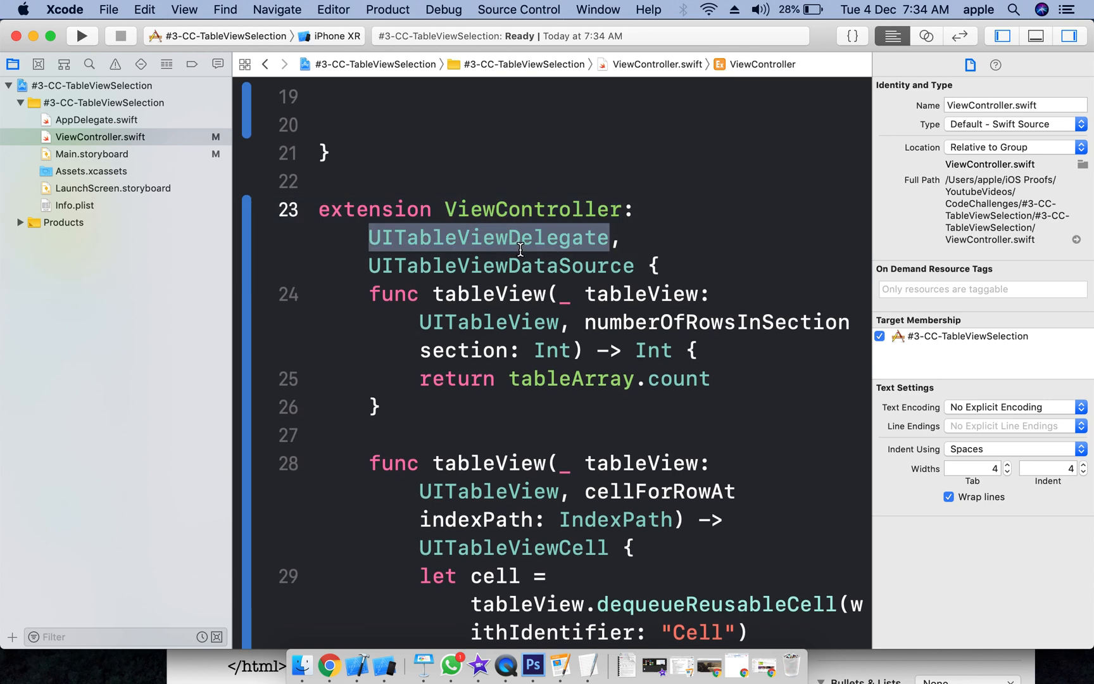
click(649, 323)
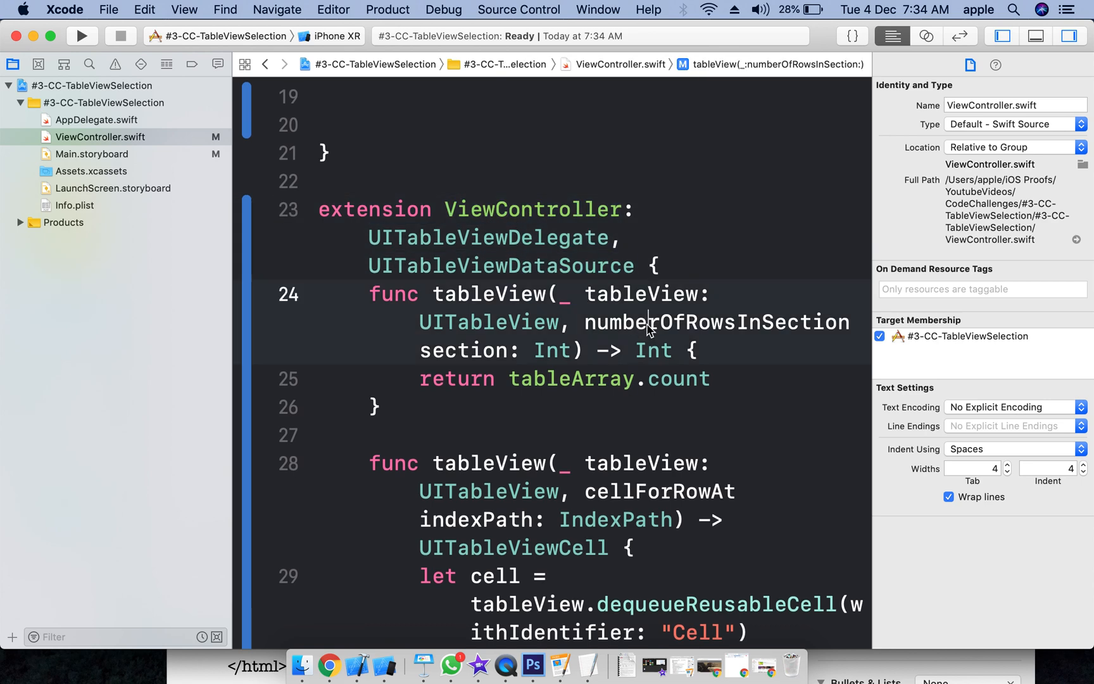
double_click(570, 378)
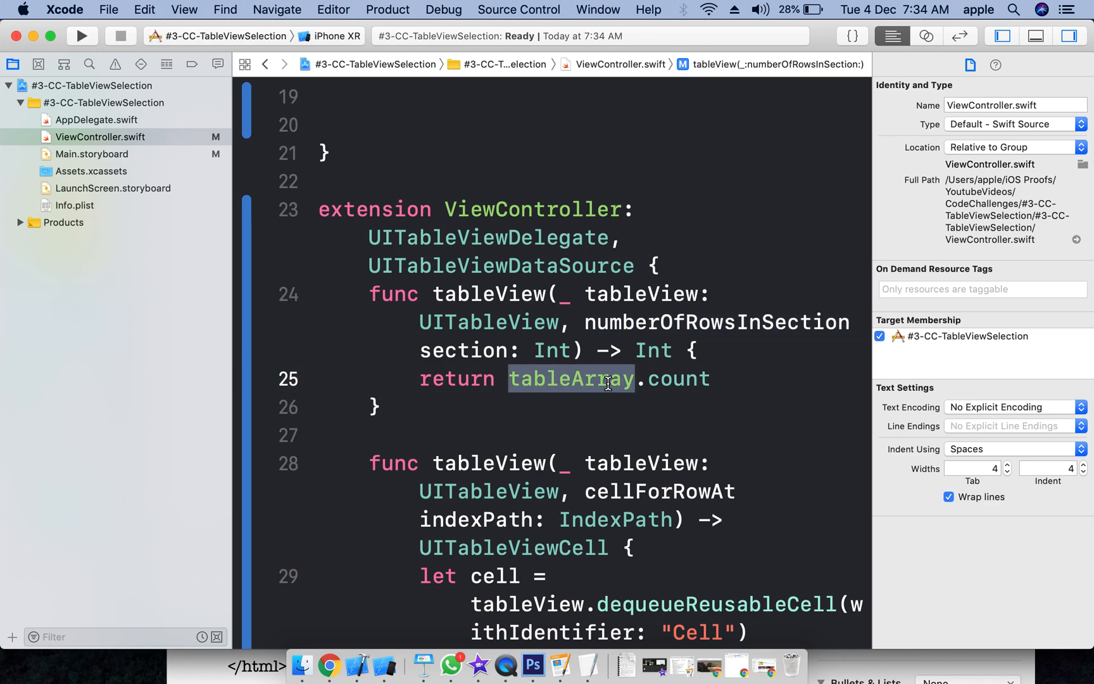
scroll(down, 3)
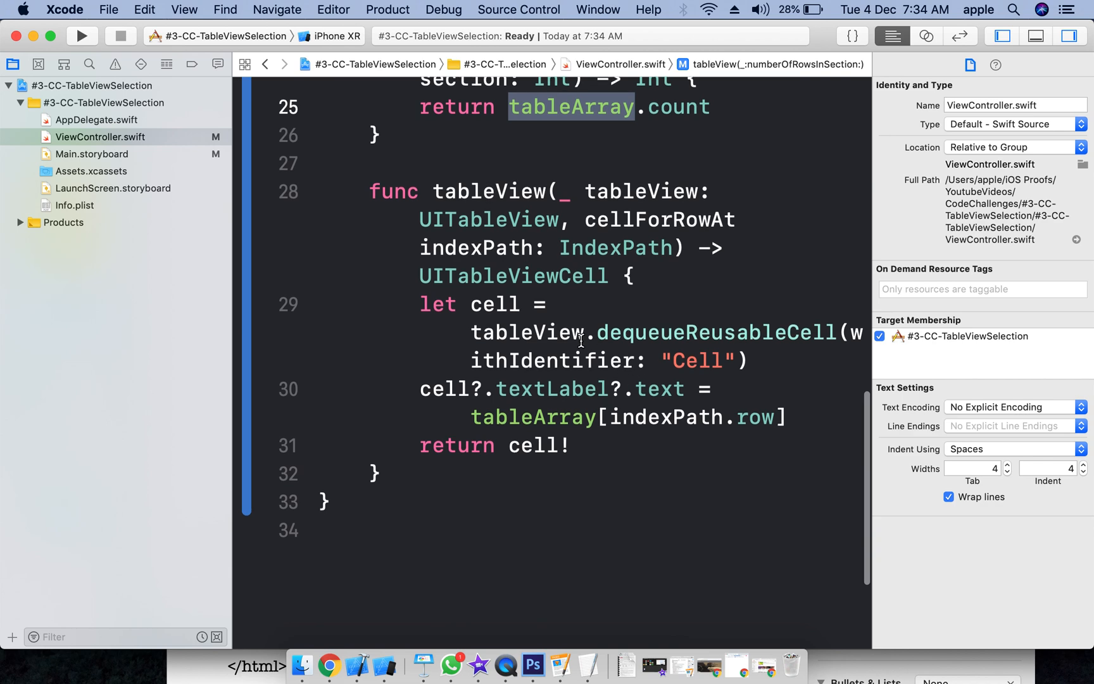
drag(420, 303, 538, 416)
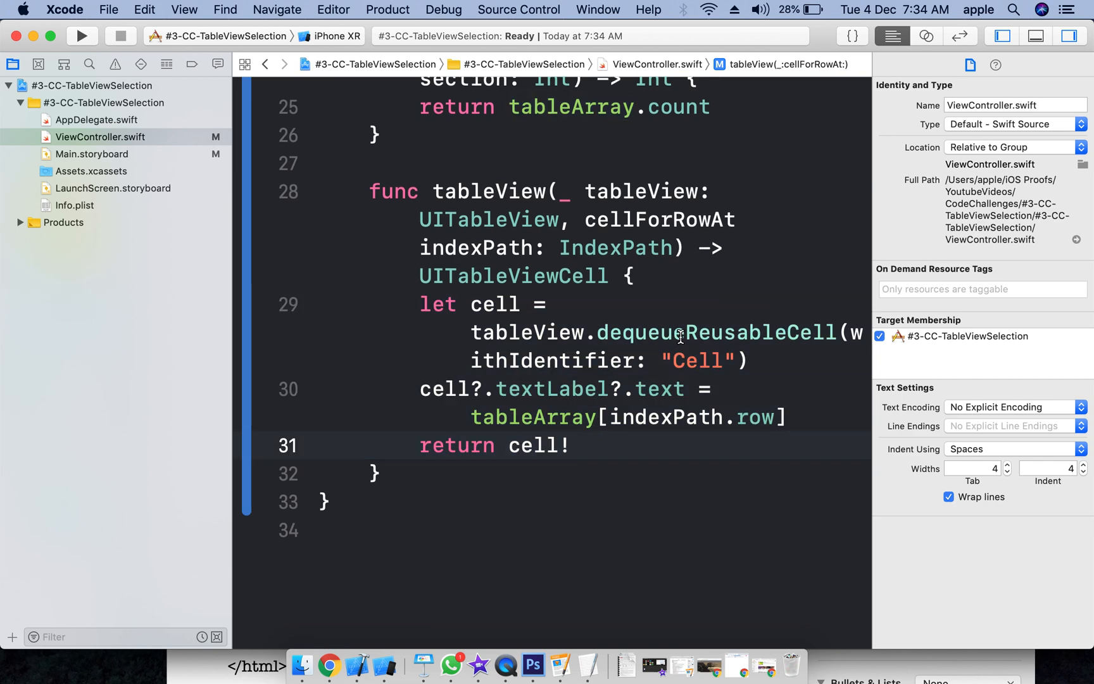
double_click(696, 361)
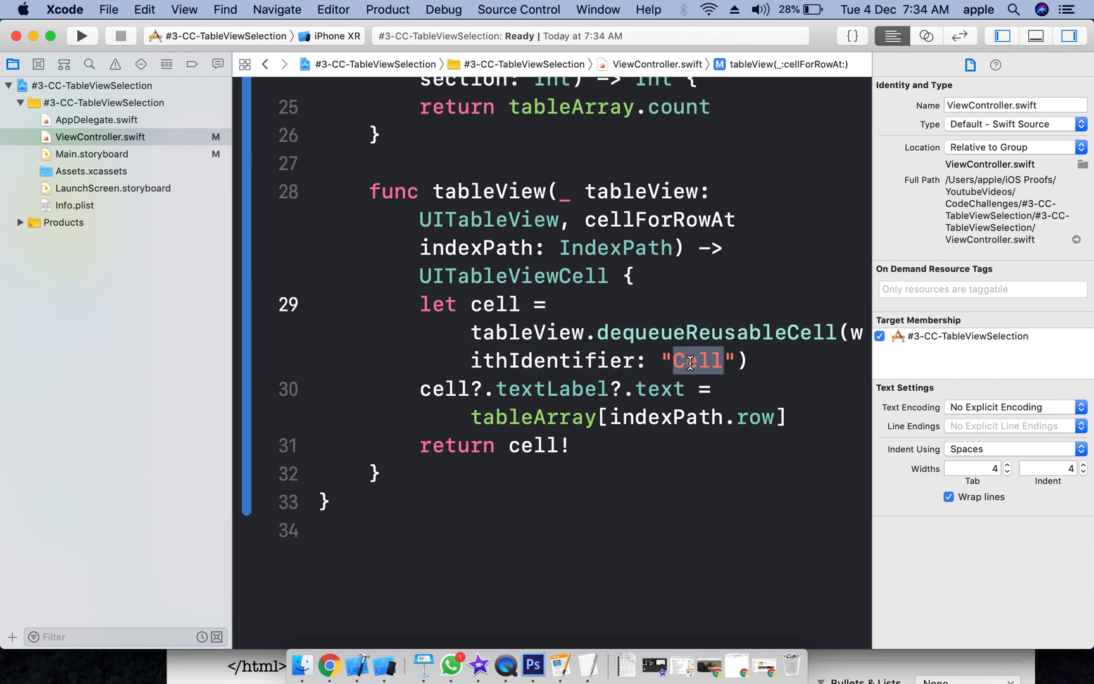
double_click(551, 388)
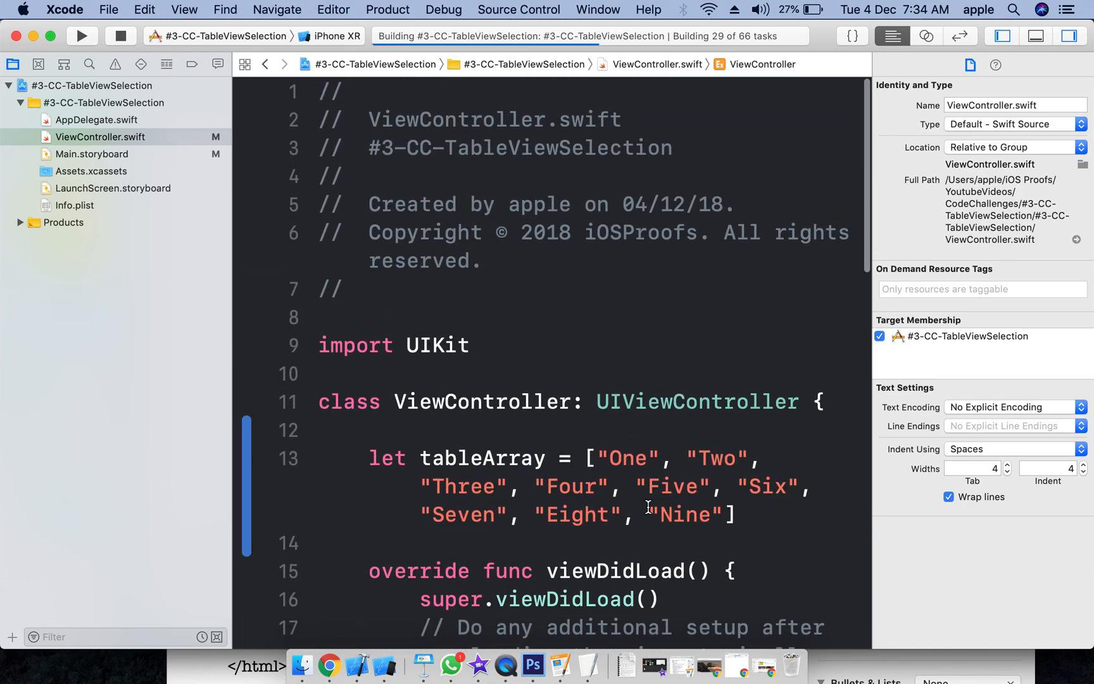
Step: Run the app on the iPhone XR simulator, listing rows One through Nine
scroll(down, 3)
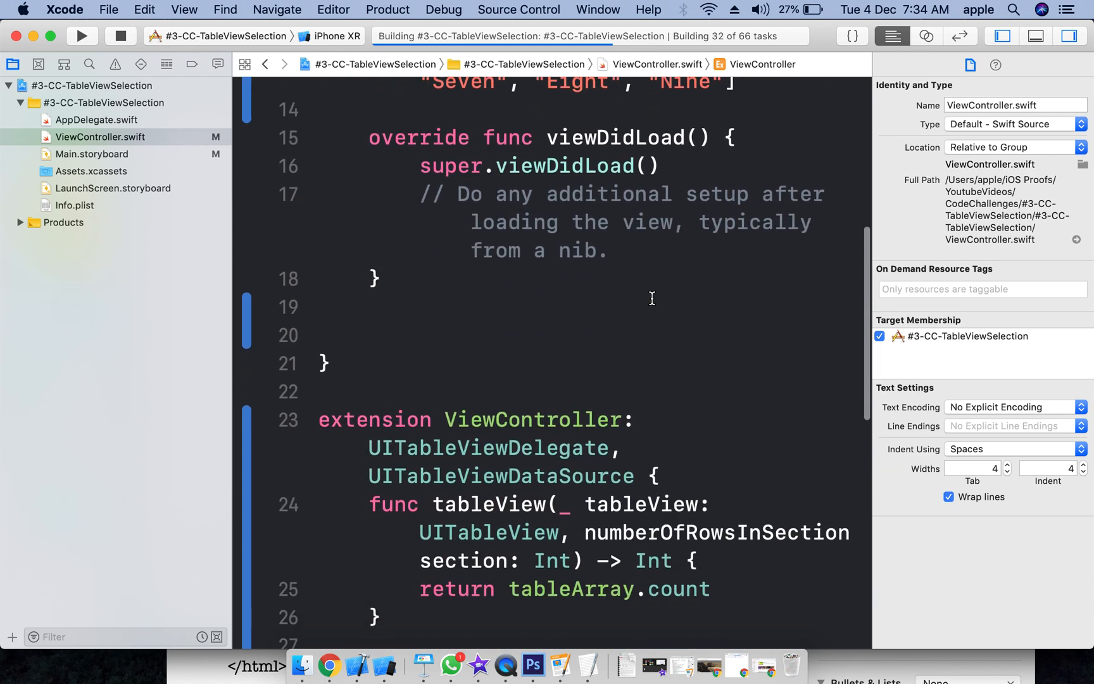
scroll(down, 3)
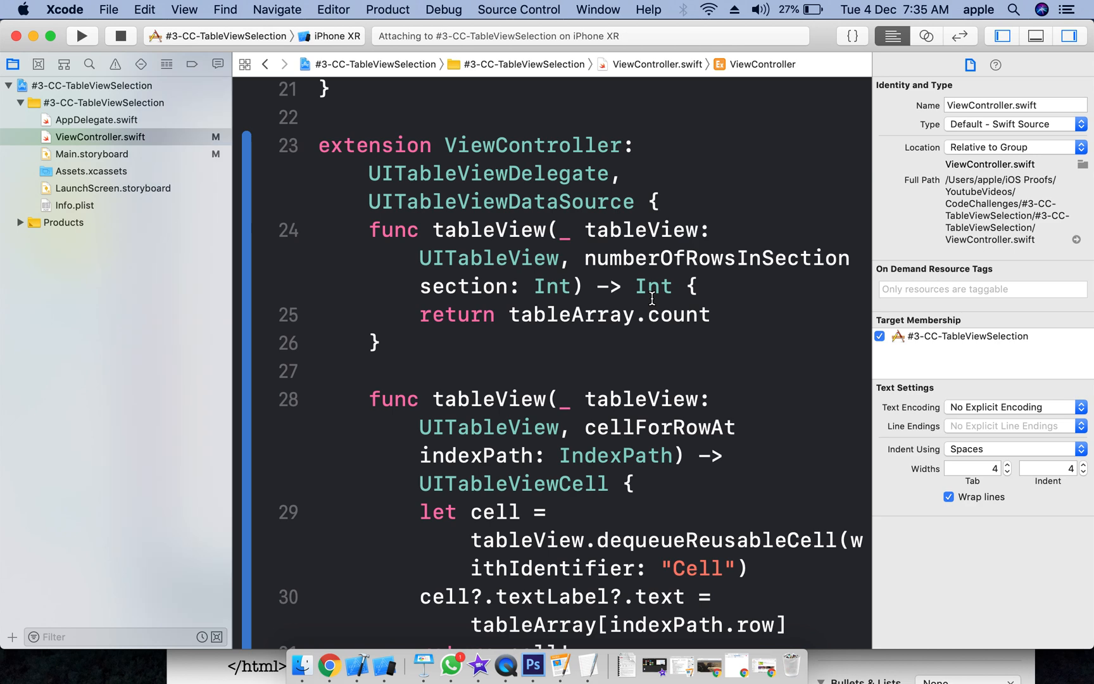
click(81, 35)
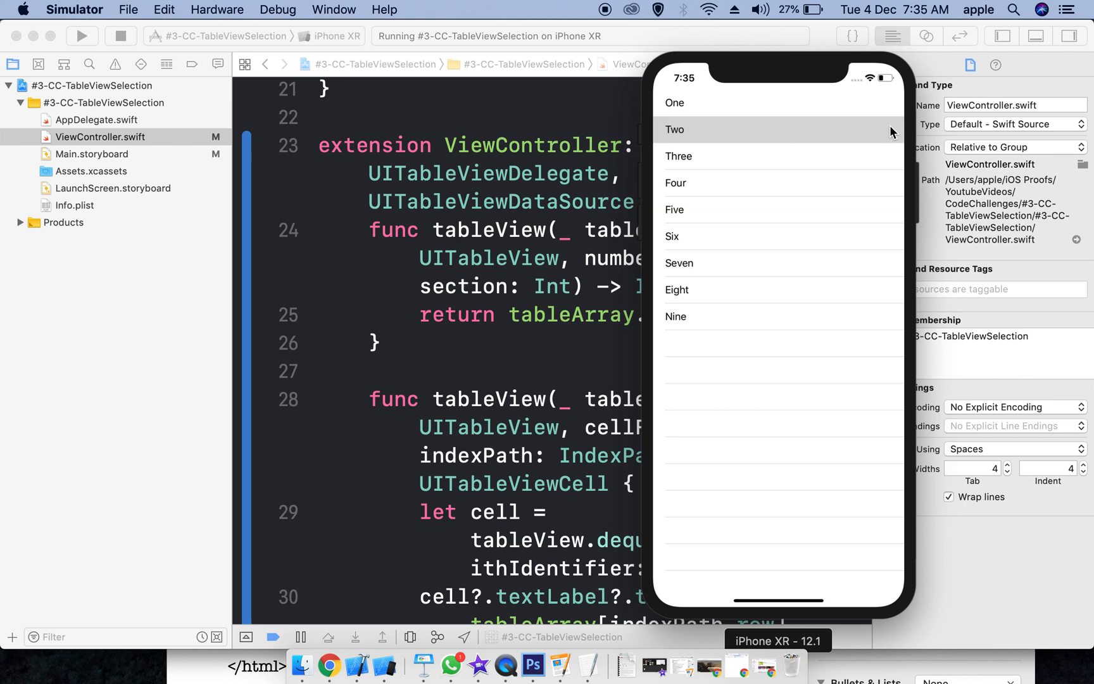
mouse_move(830, 135)
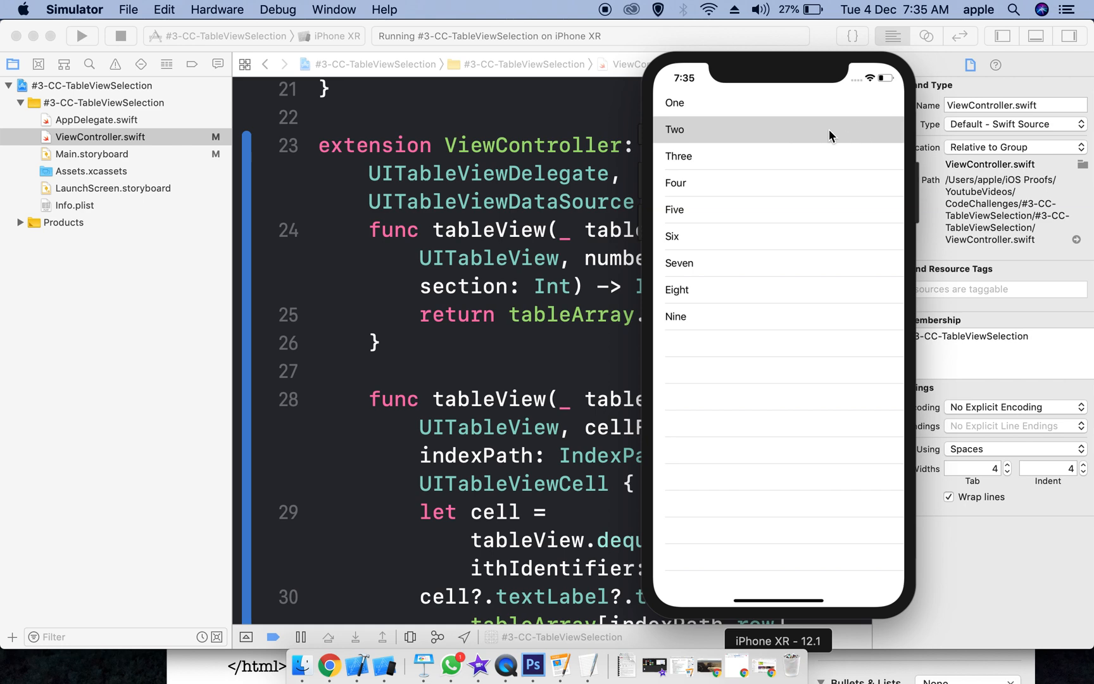
mouse_move(890, 141)
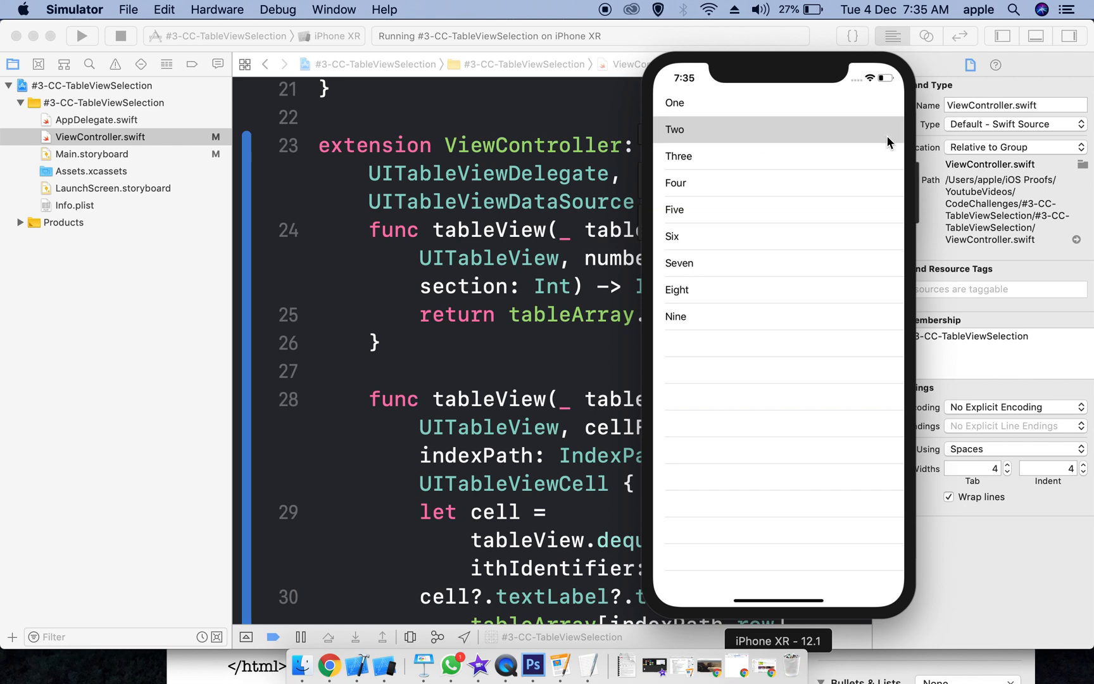
mouse_move(894, 132)
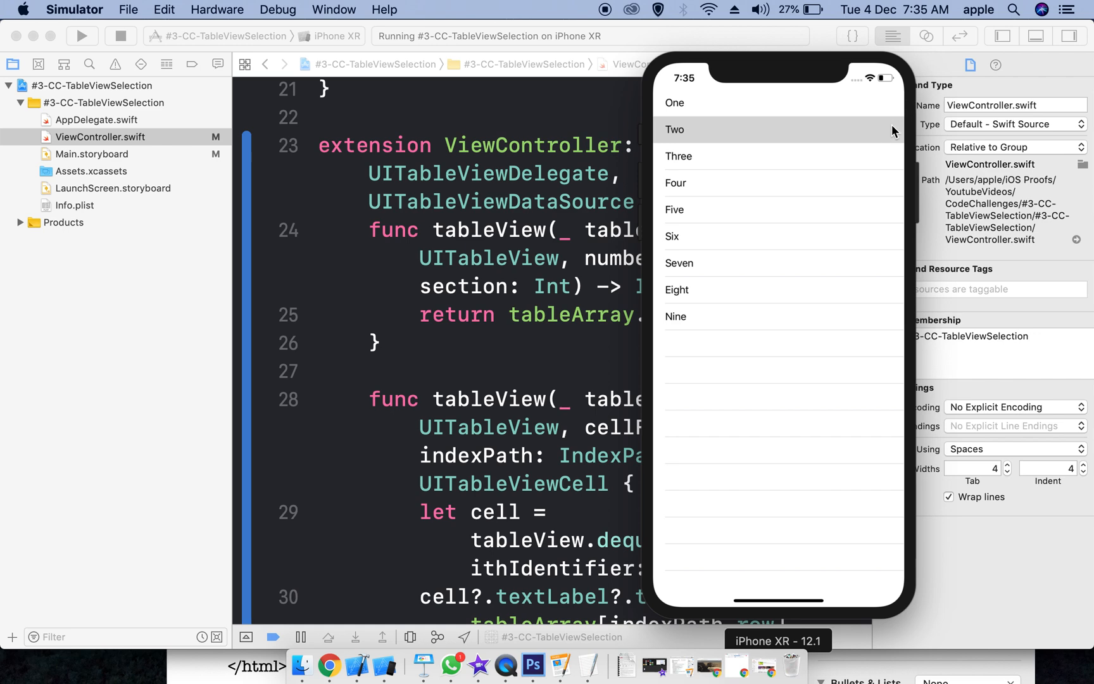
mouse_move(907, 112)
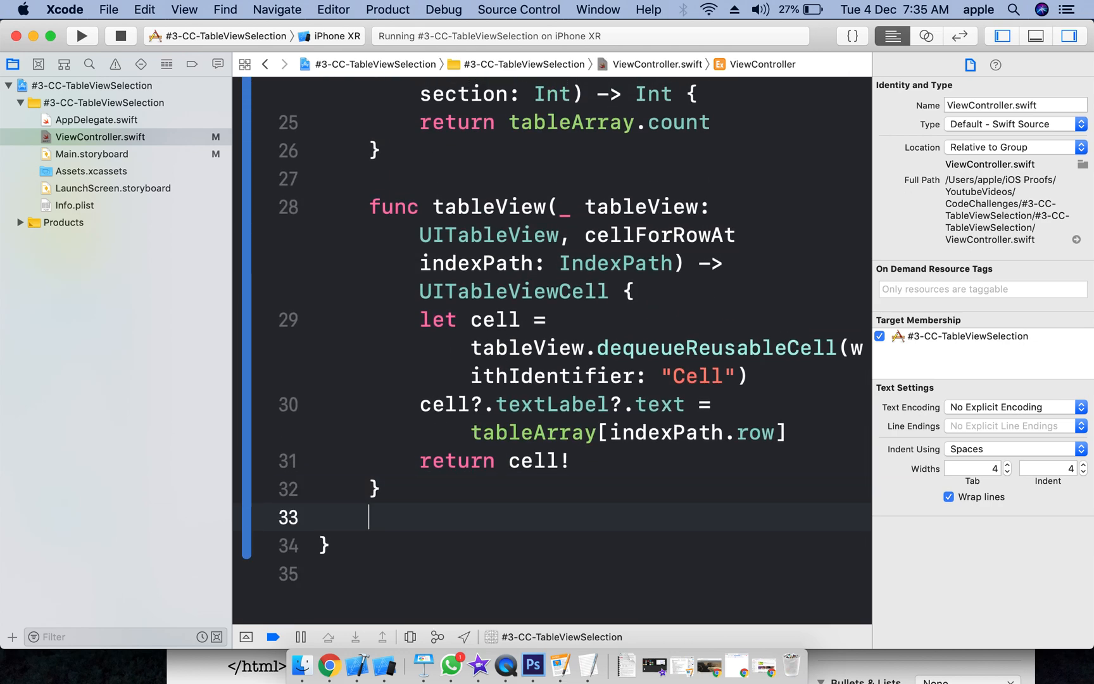
Step: Add didSelectRowAt via autocomplete, calling tableView.reloadRows(at: [indexPath], with: .fade)
text(dids)
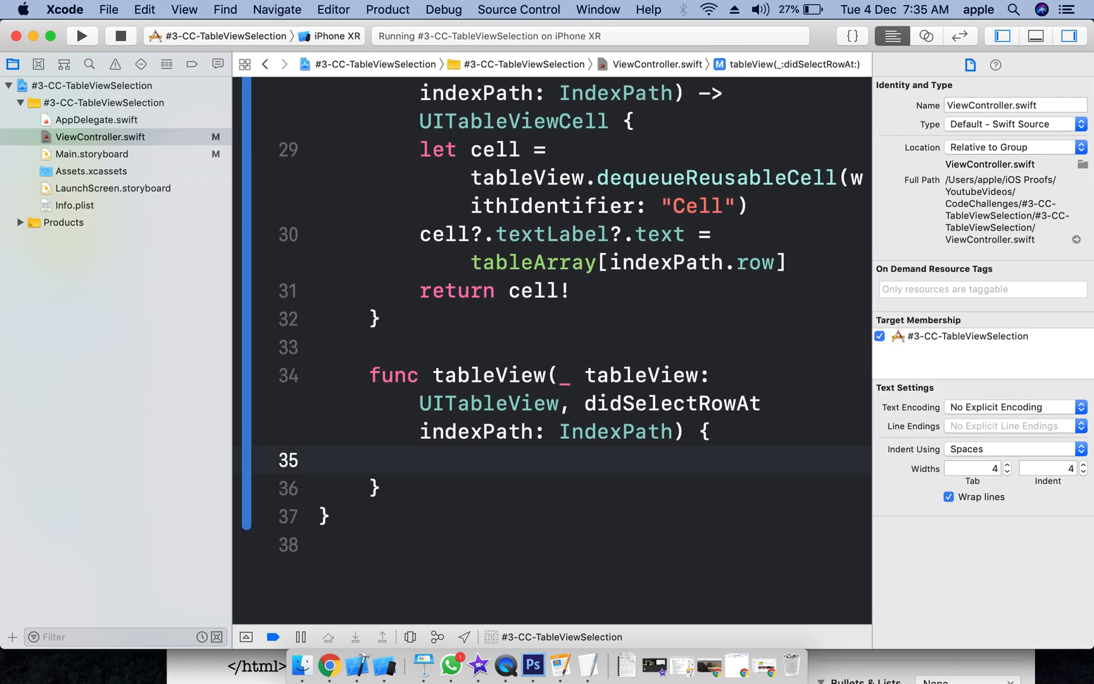
text(tab)
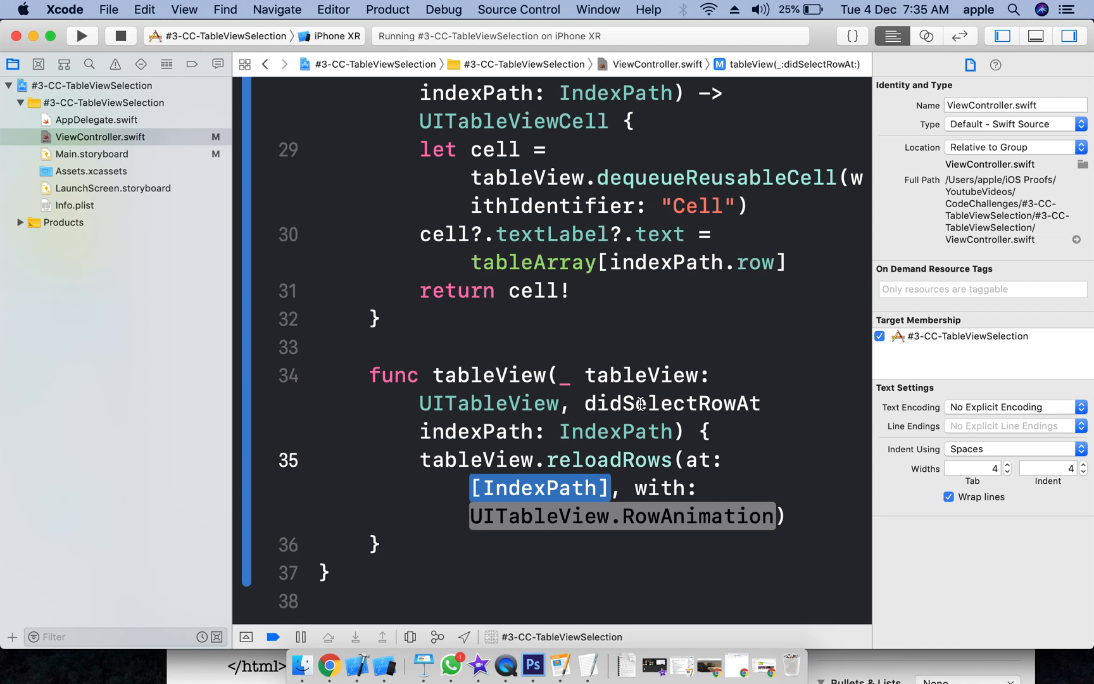
double_click(475, 431)
text(i)
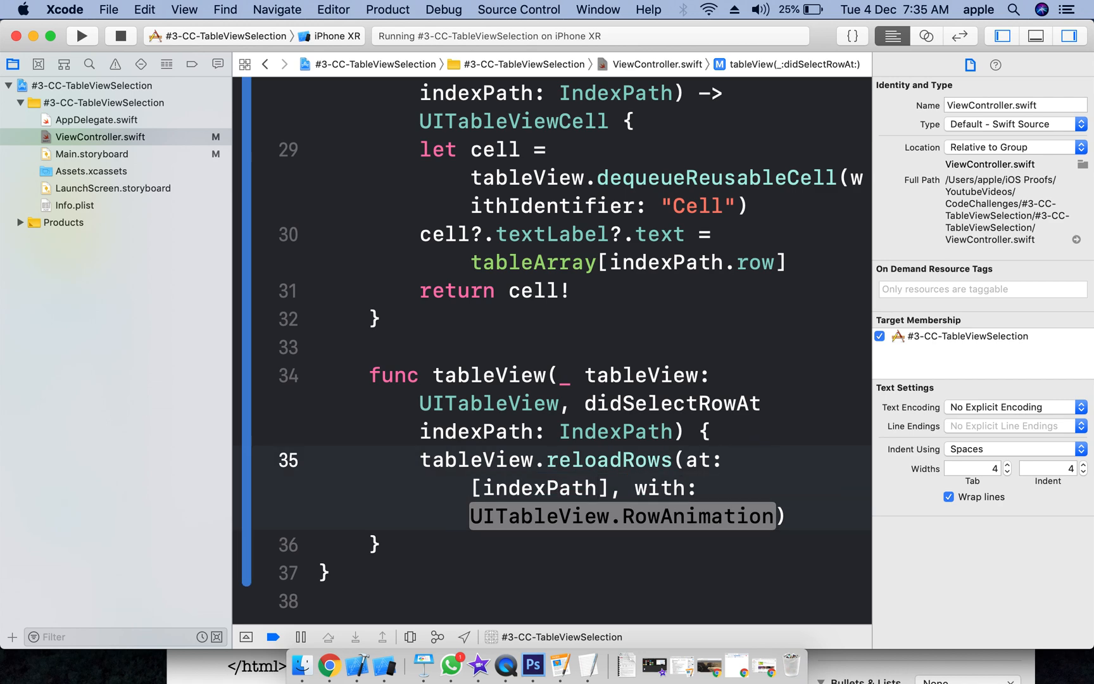
text(.fa)
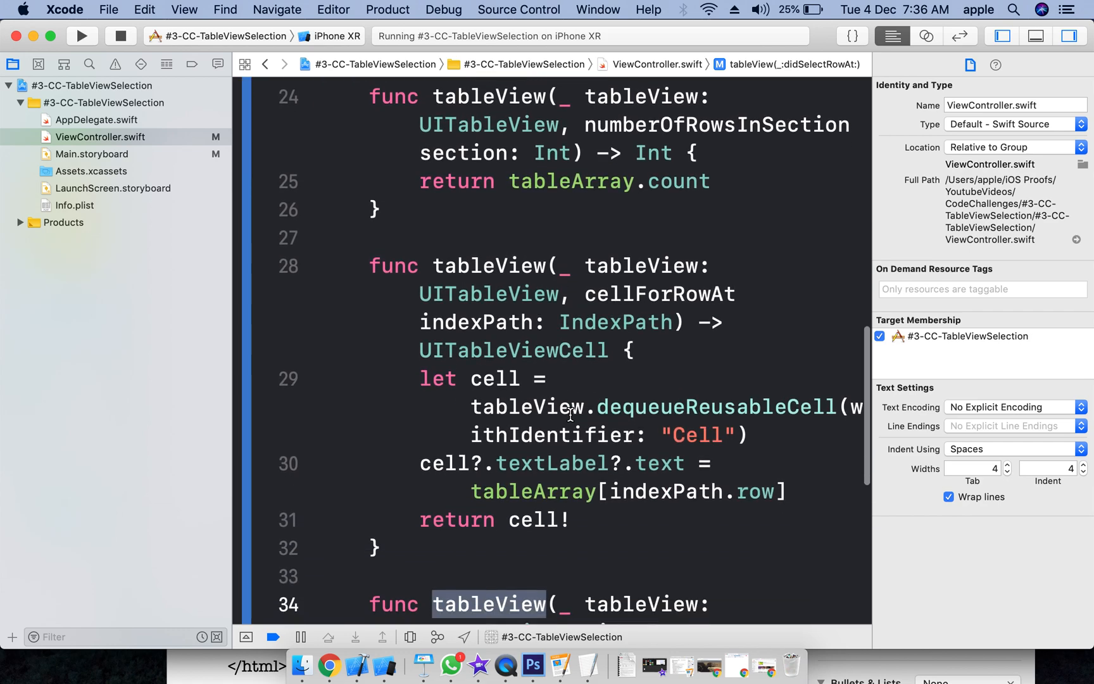
scroll(down, 3)
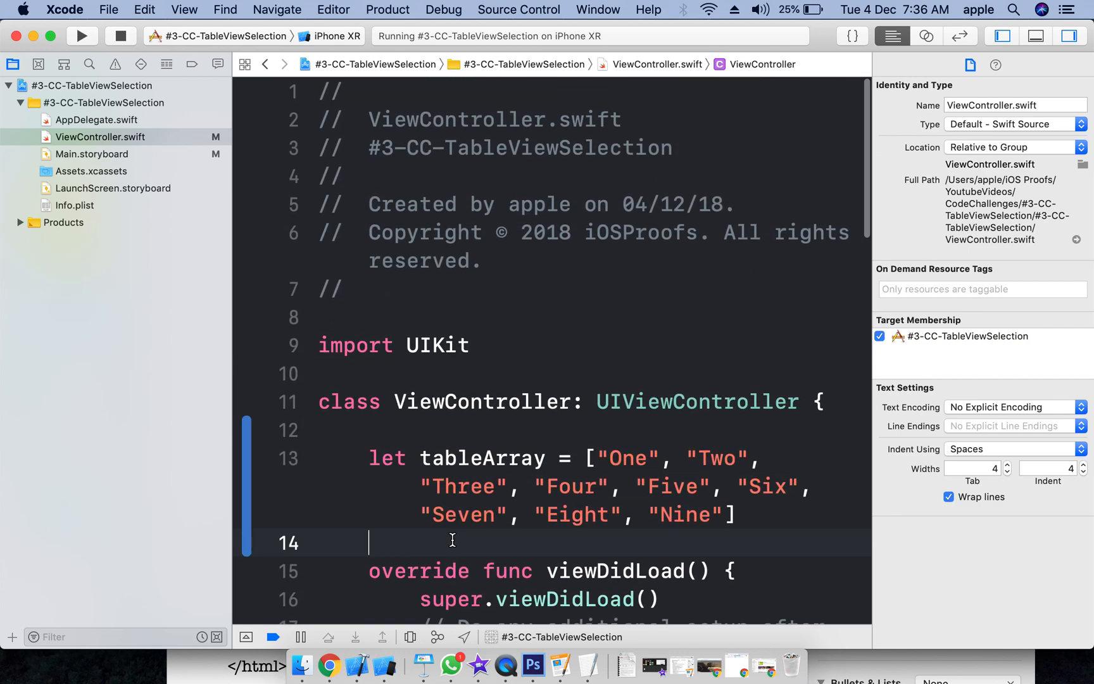
Step: Declare var selectedIndexpaths = [IndexPath]() below tableArray
text(var selected)
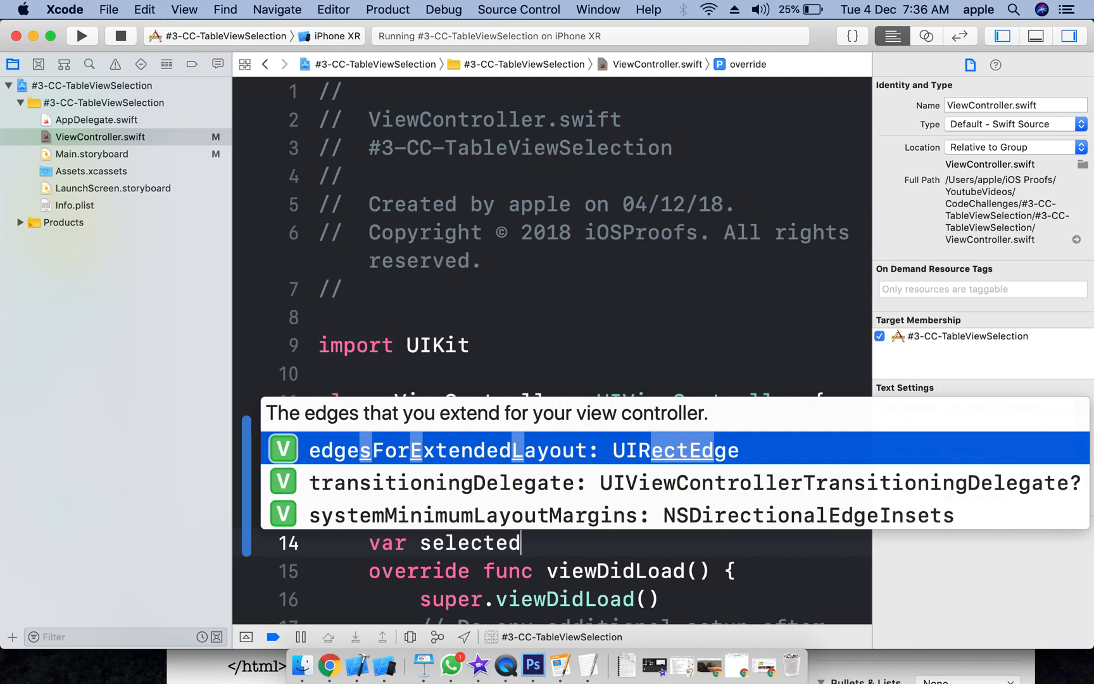
text(Indexpaths)
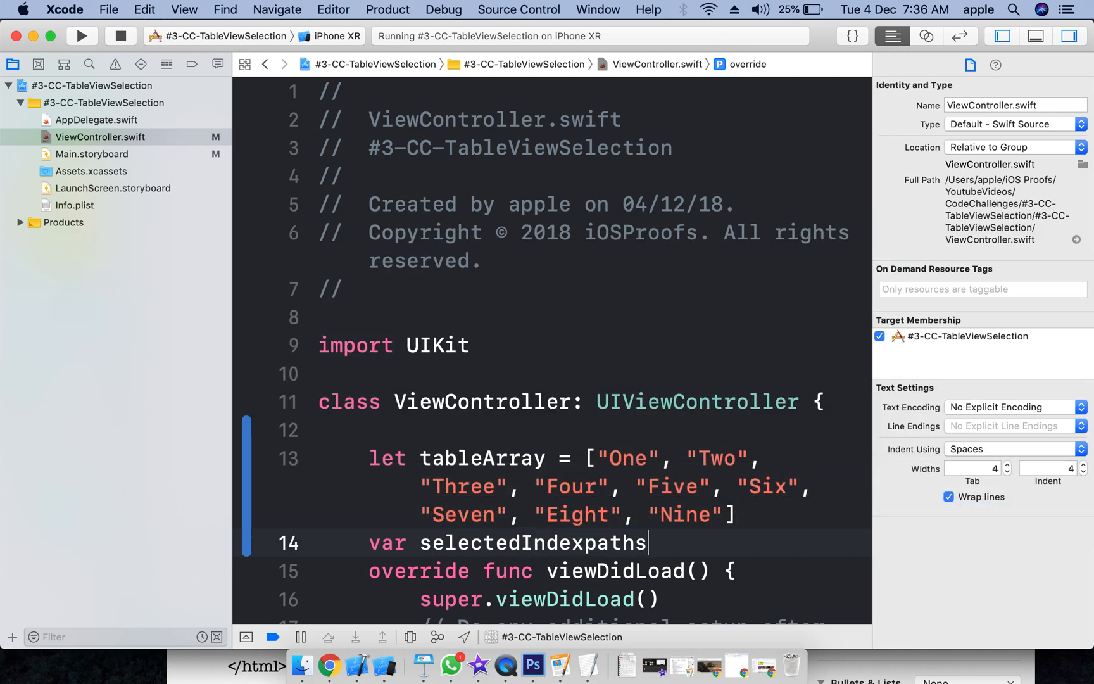
text(= [)
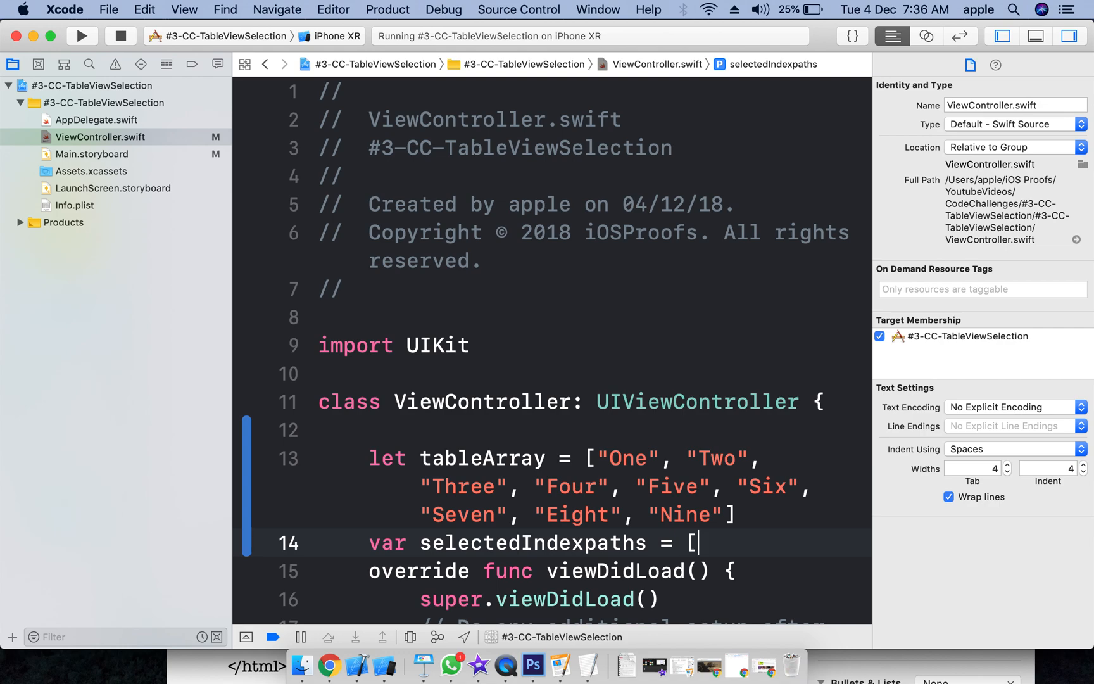
text(IND)
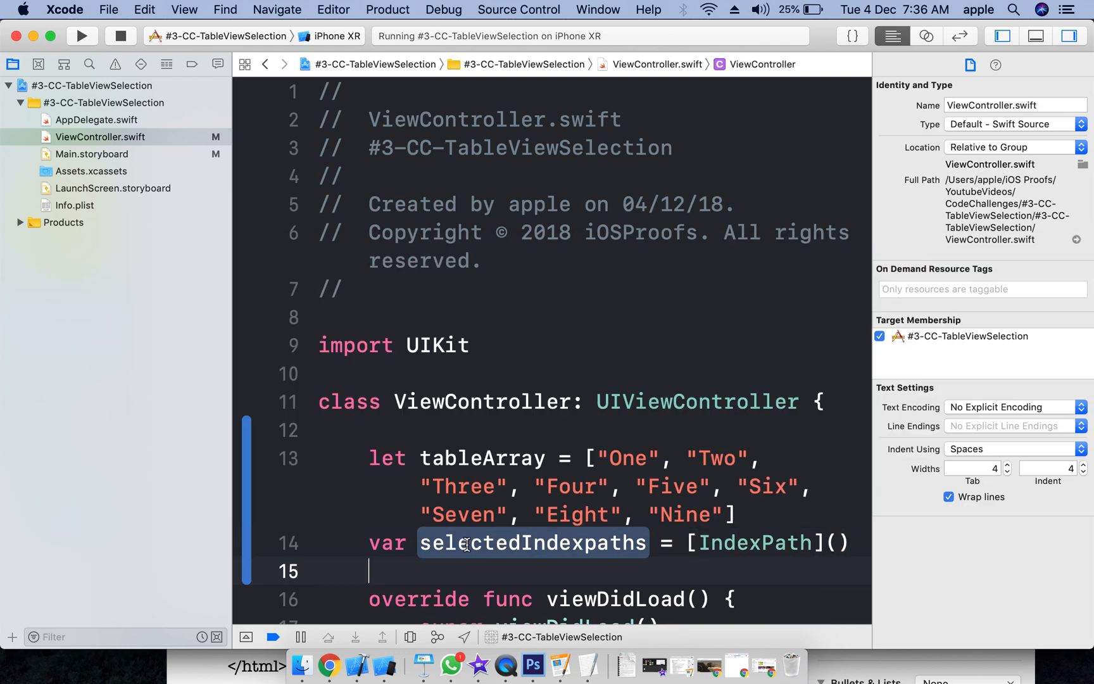
scroll(down, 3)
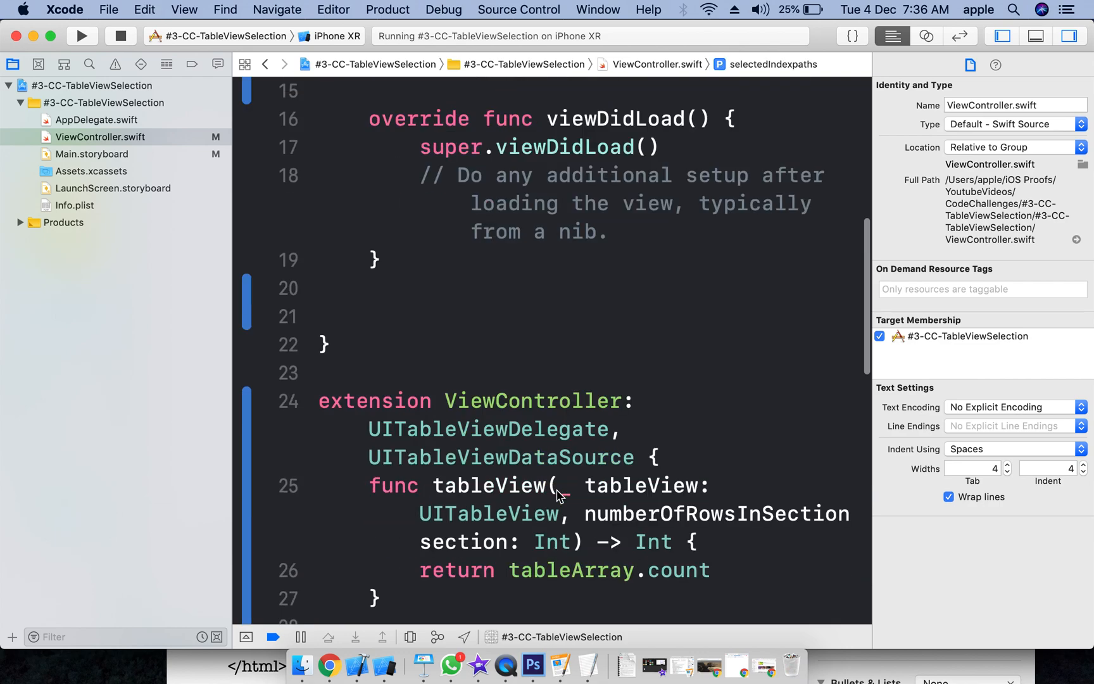
scroll(down, 3)
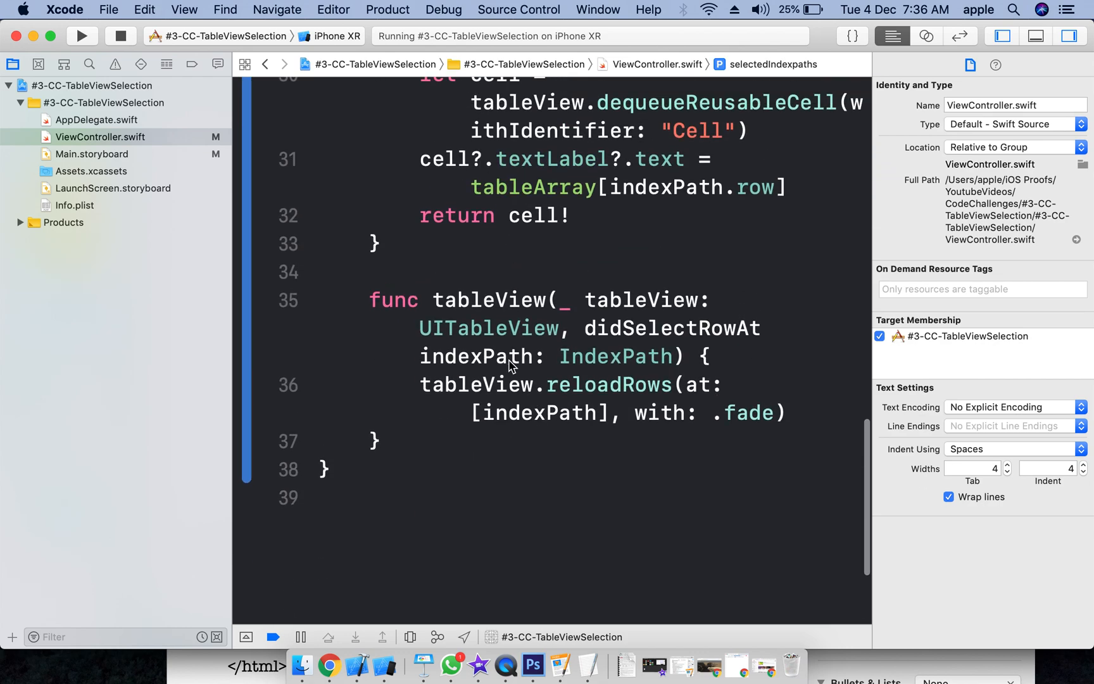
text(if)
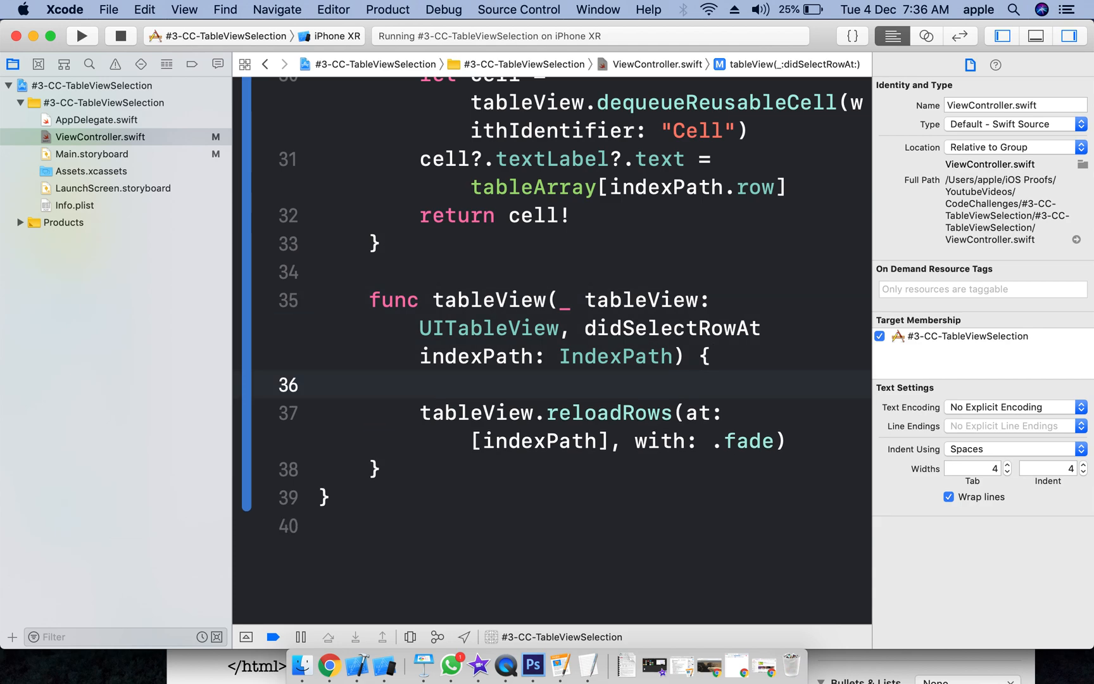
Step: Add selectedIndexpaths.append(indexPath) above the reloadRows call
text(selectedIndexpaths.append(indexPath)
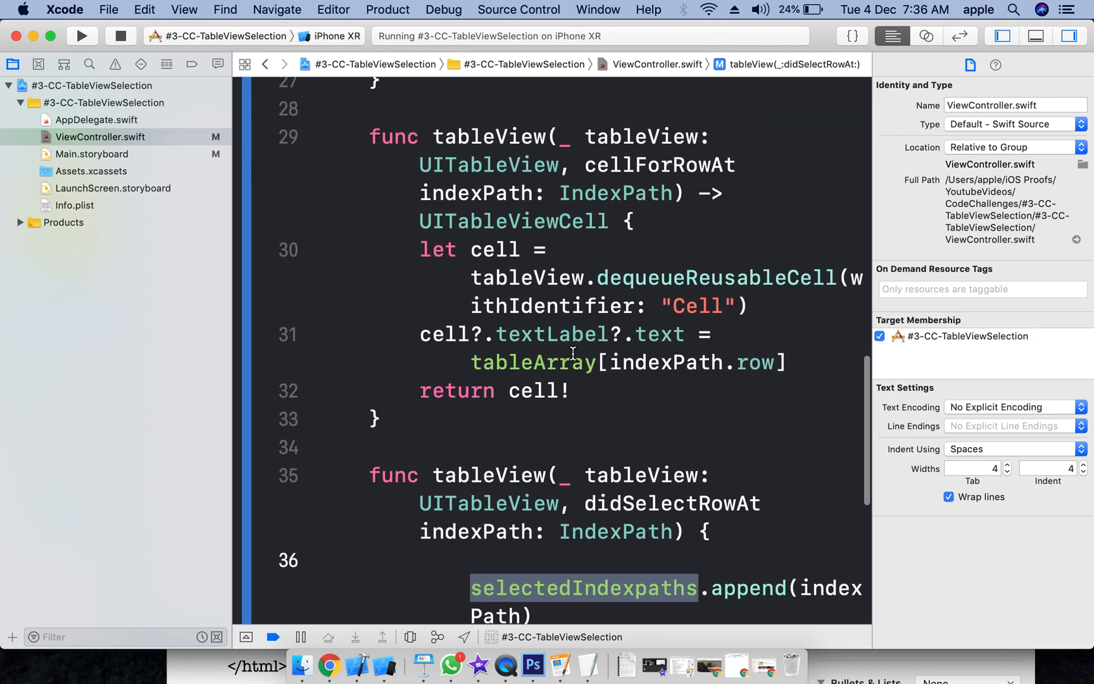
Step: In cellForRowAt, set accessoryType to .checkmark when selectedIndexpaths contains indexPath
text(if)
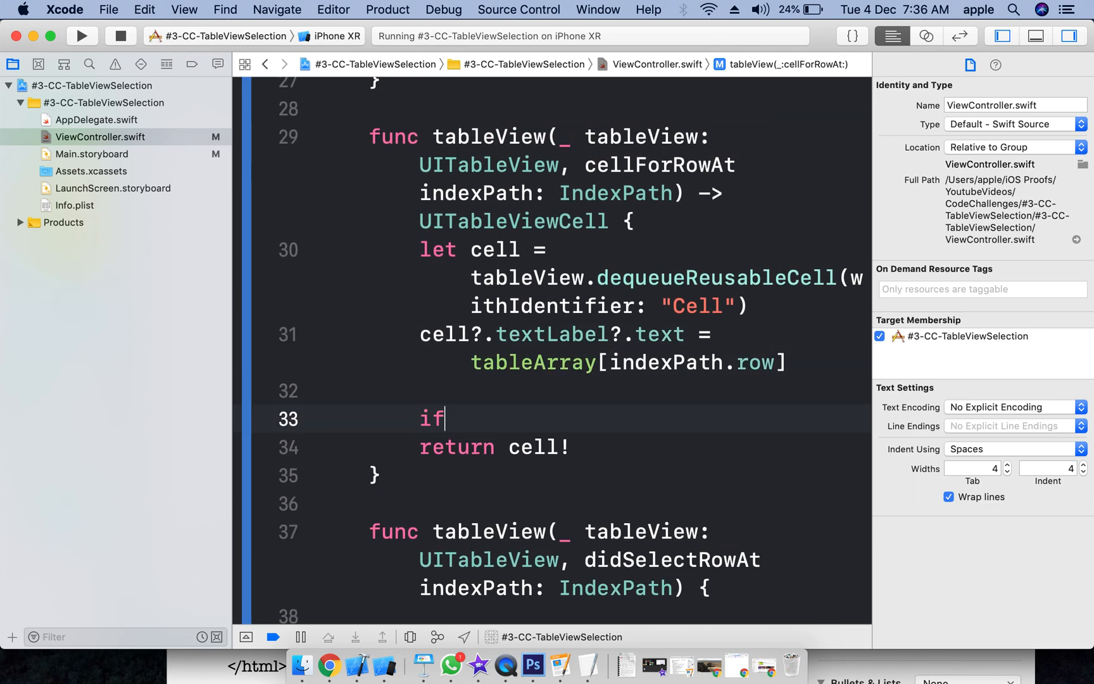
text(selectedIndexpaths.contains(element: IndexPath)
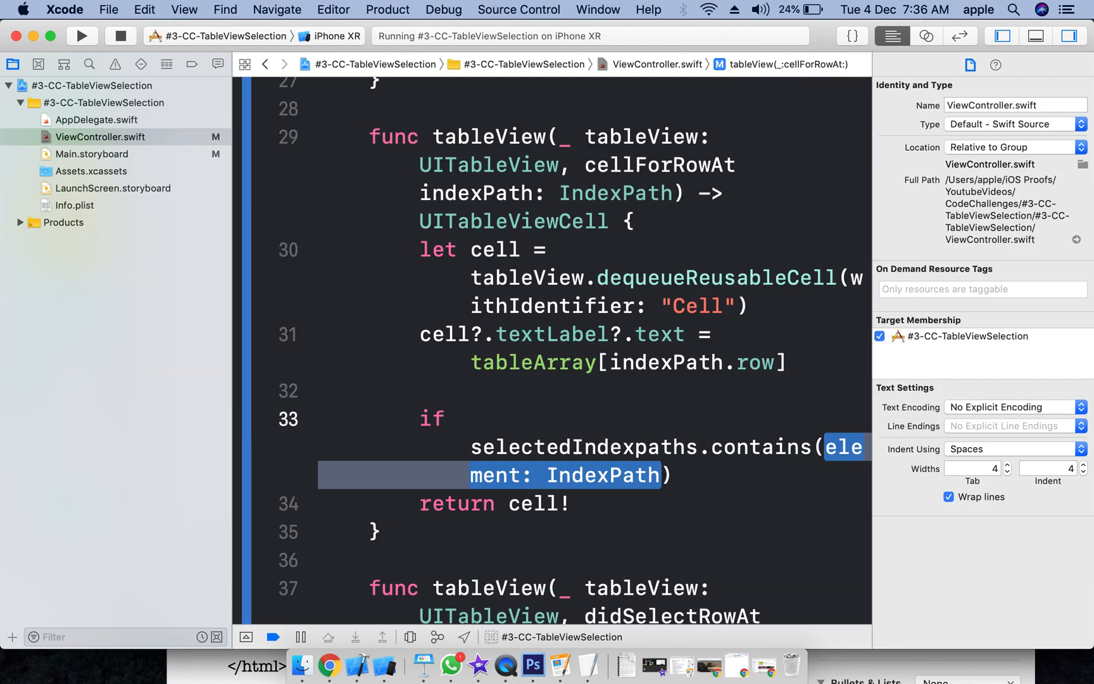
text(inde)
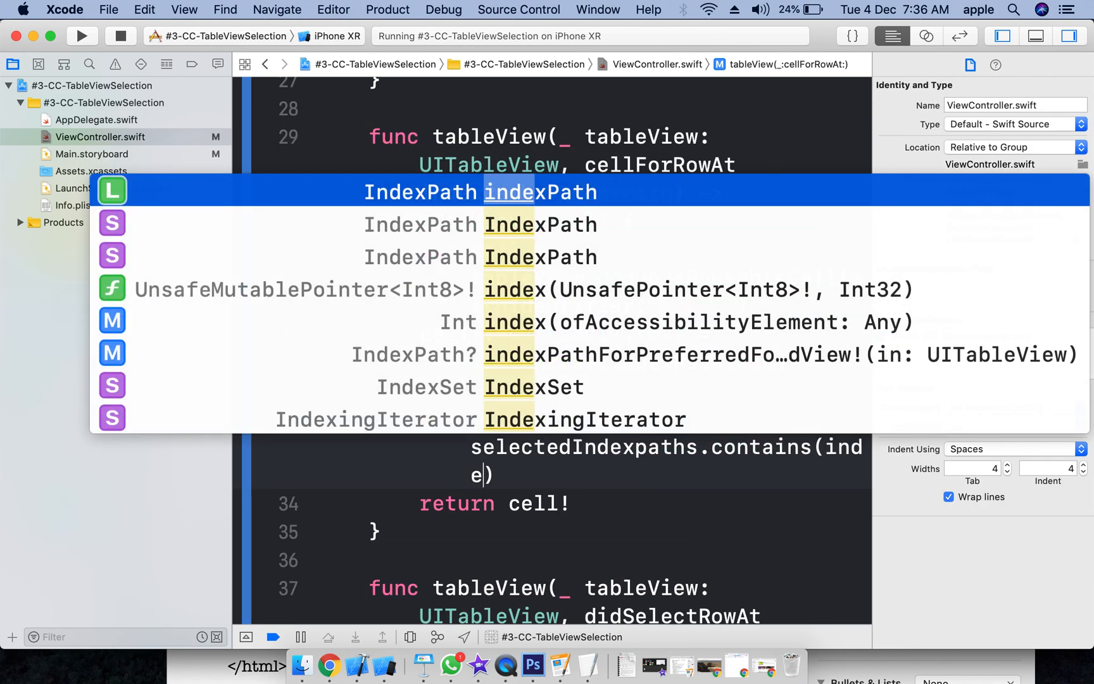
key(Return)
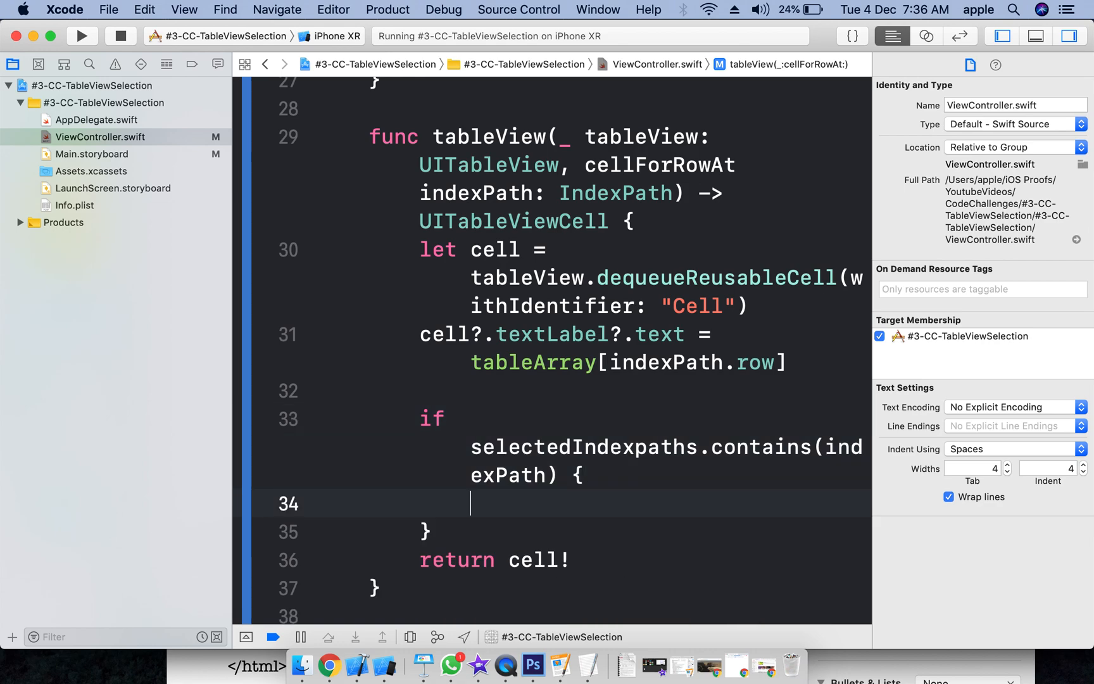
text(cel)
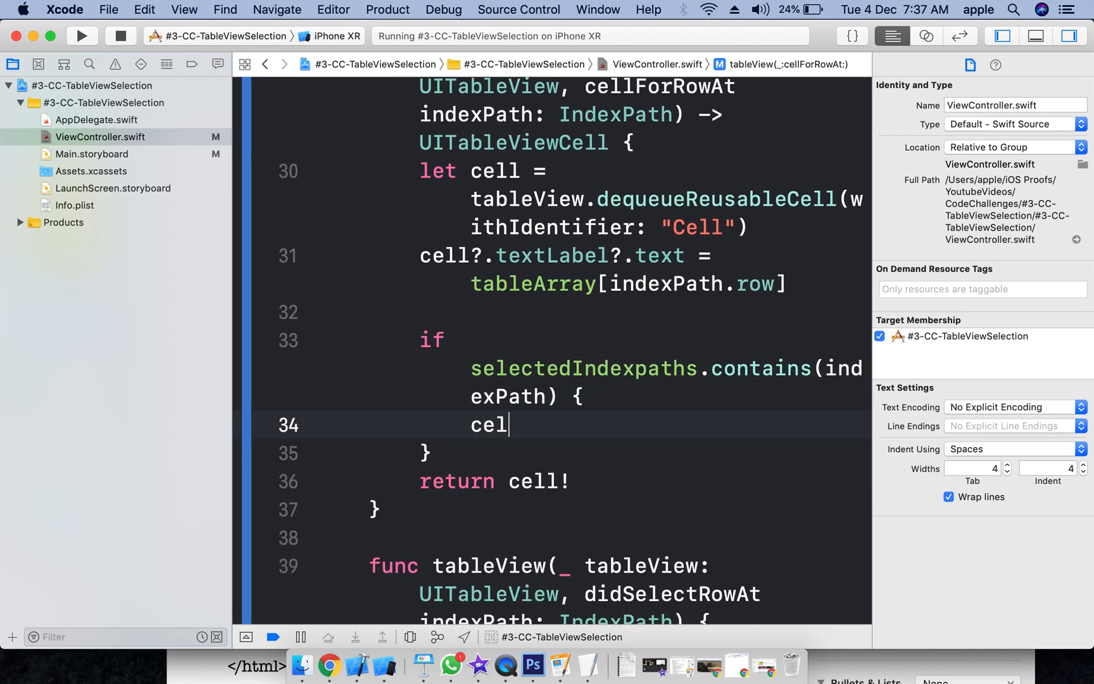
text(.)
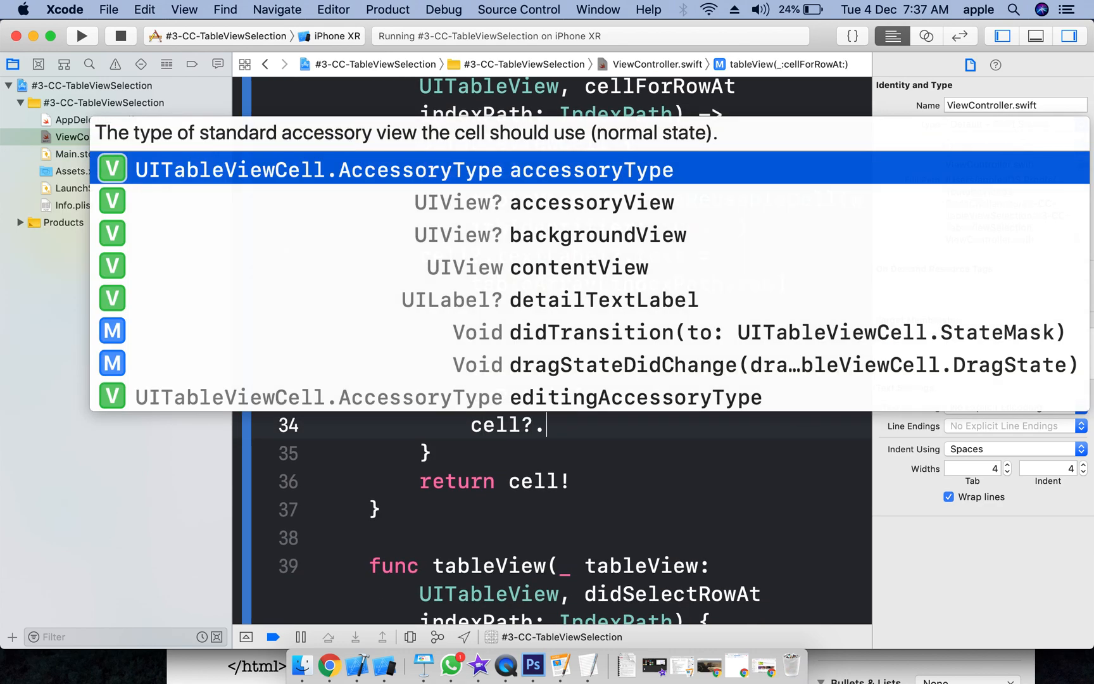
text(ass)
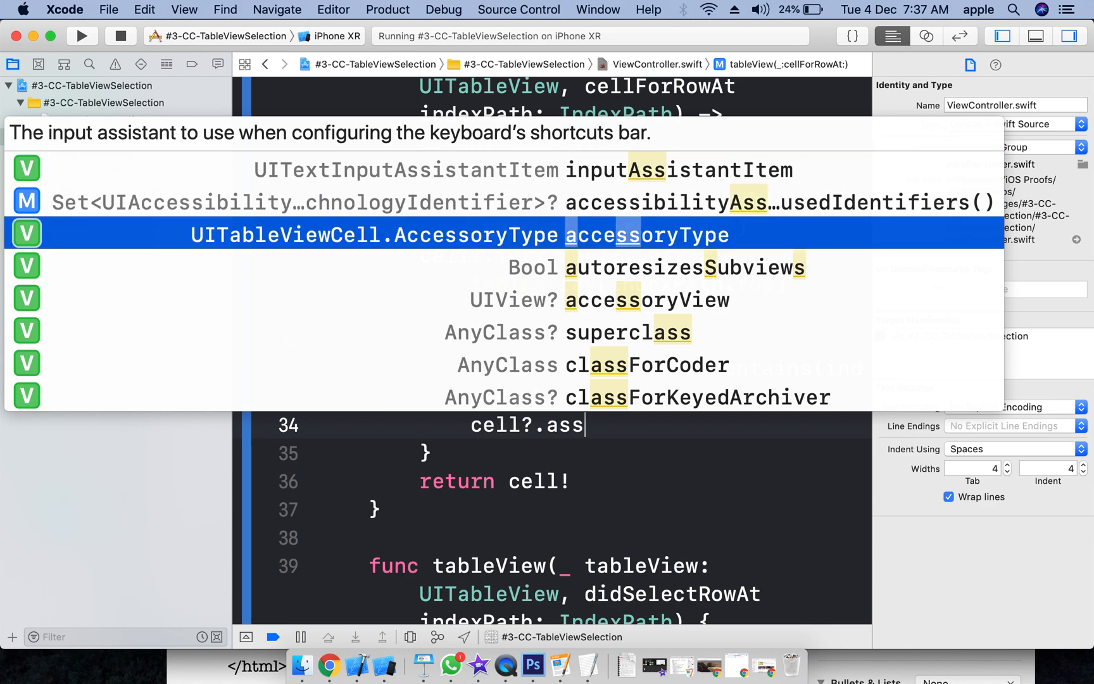
key(Return)
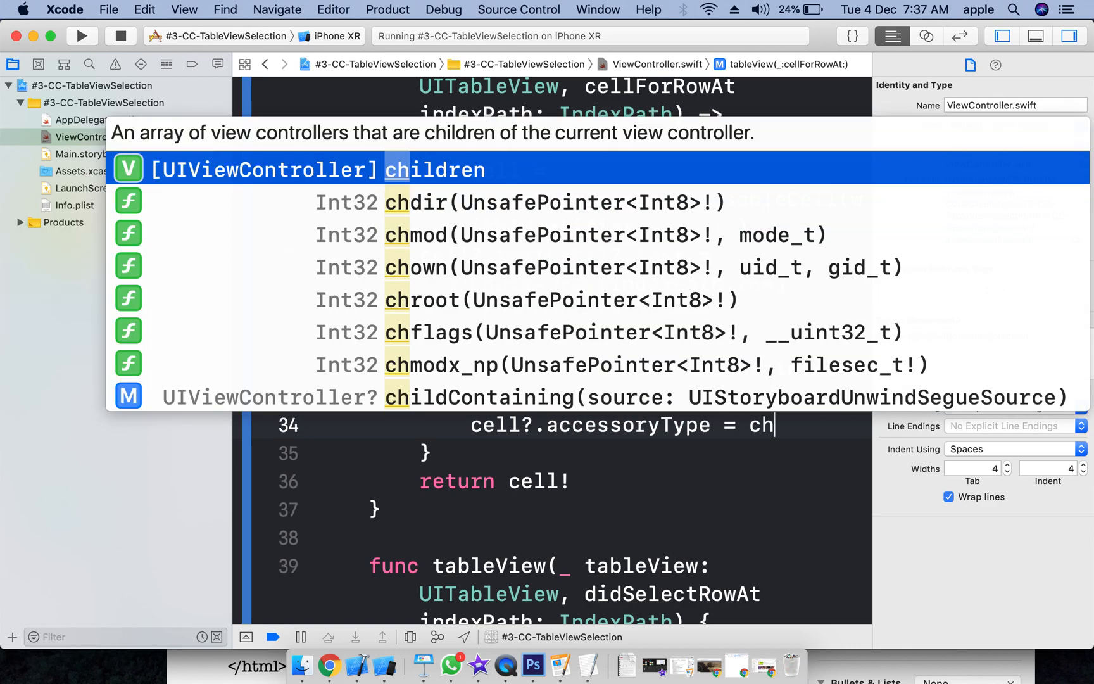
text(.checkmark)
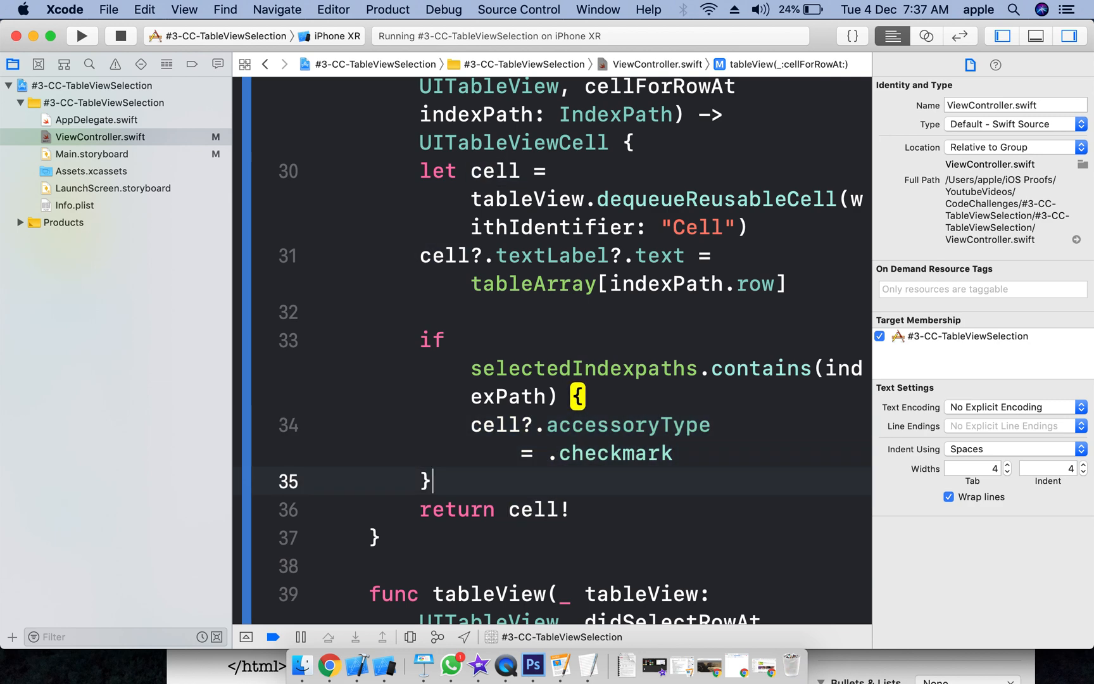
Step: Add an else branch setting the cell's accessoryType to .none, then rebuild
text(else {)
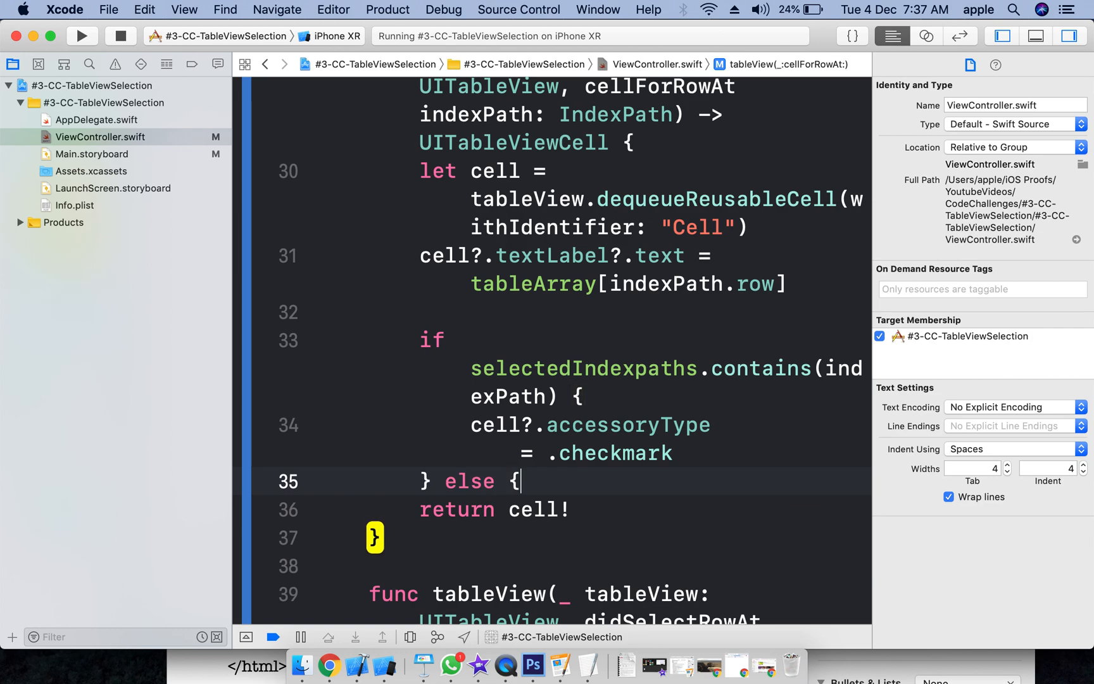
text(cell.)
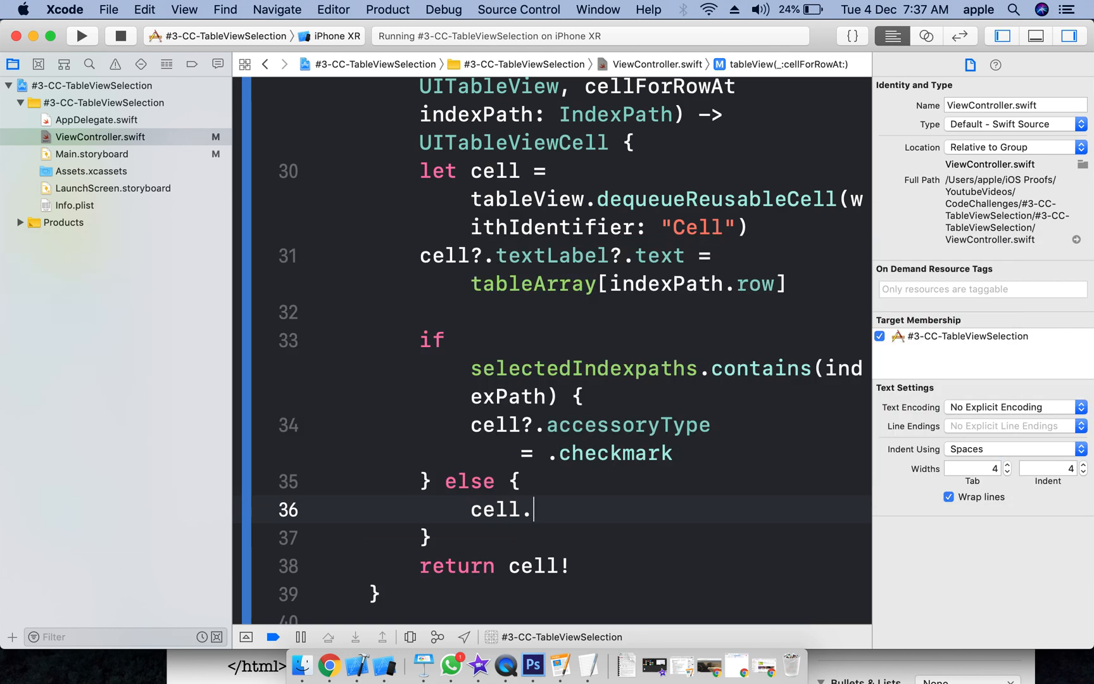
text(?.accessoryType = .none)
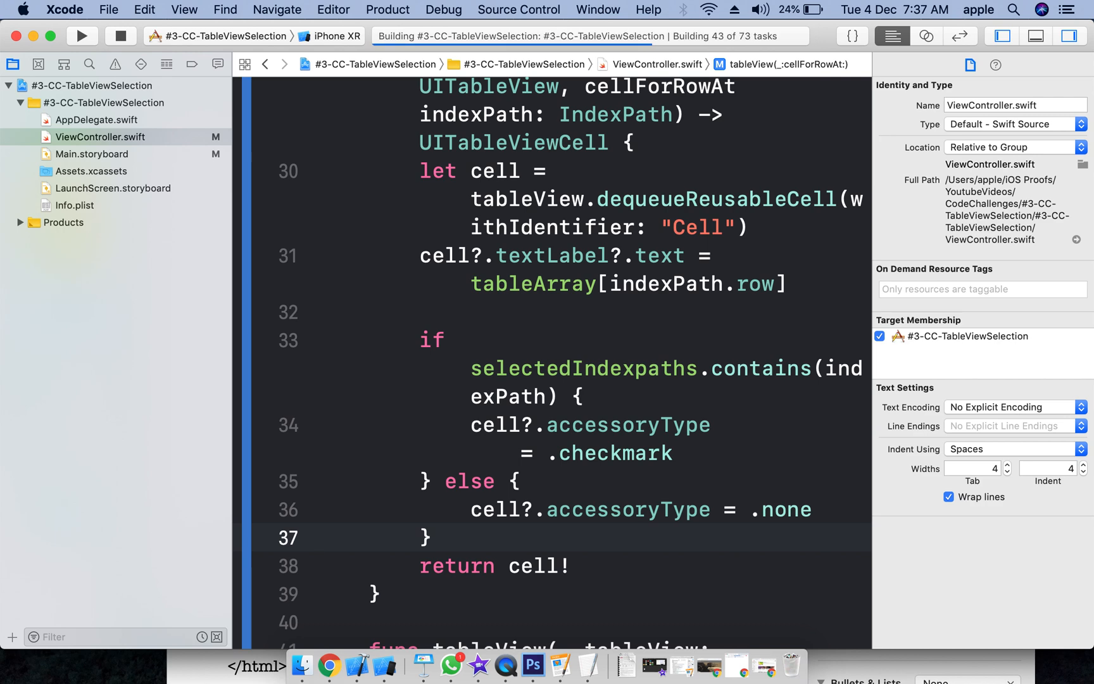
Step: In the rebuilt app, check rows Two, Five and Seven
click(318, 538)
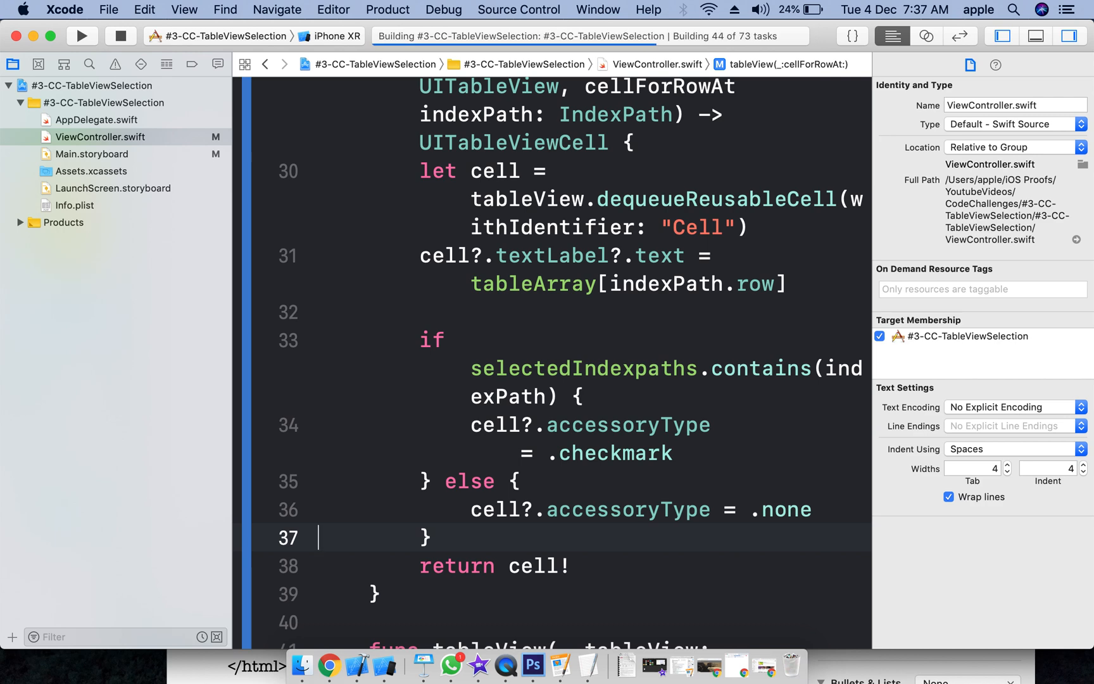
click(82, 35)
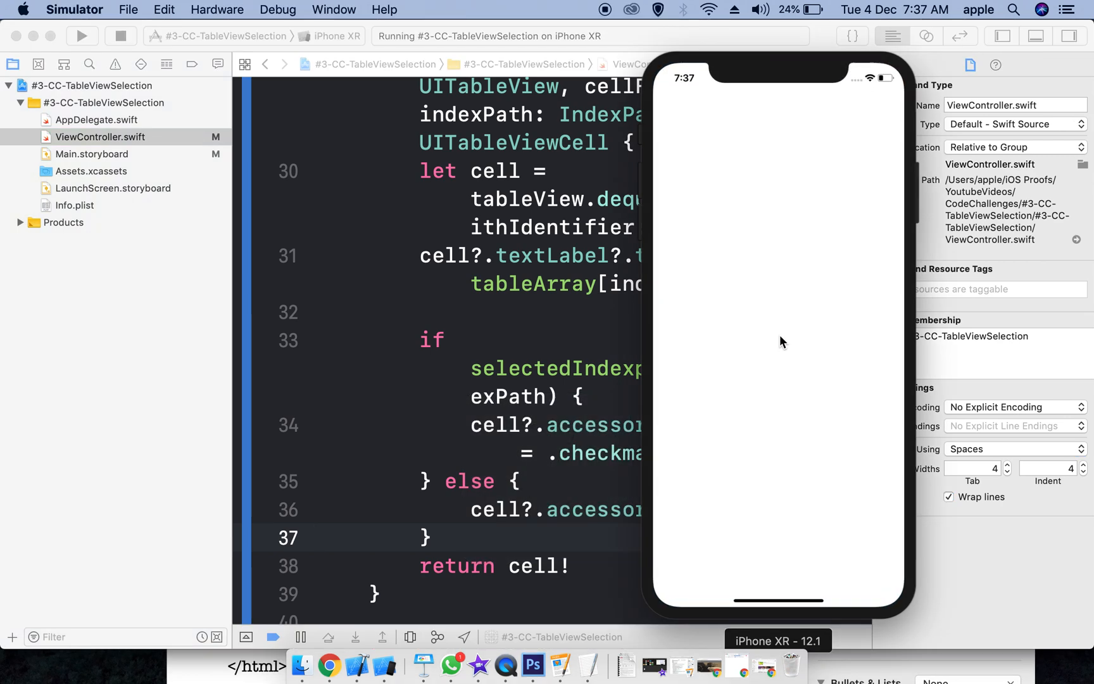
mouse_move(777, 159)
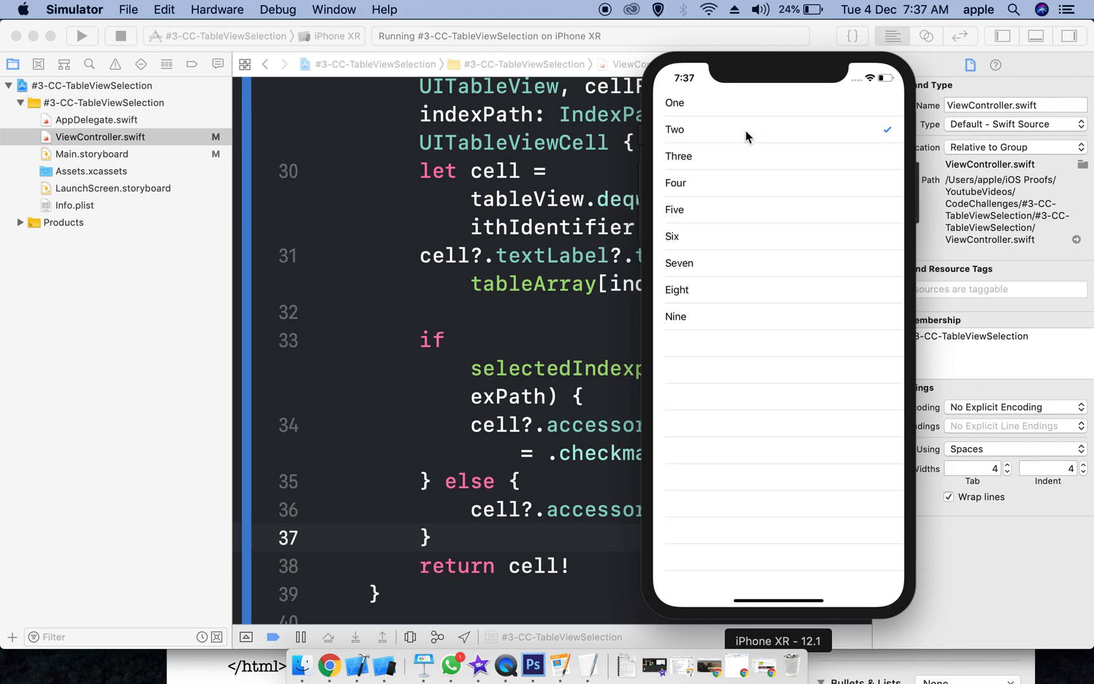
click(781, 209)
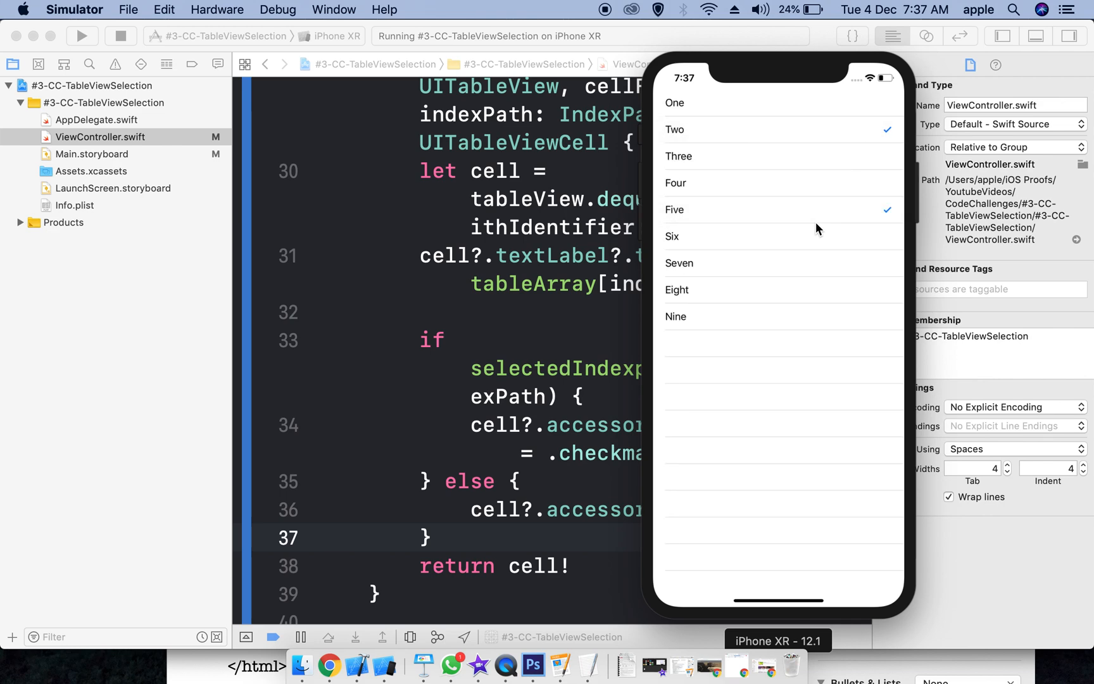
click(697, 263)
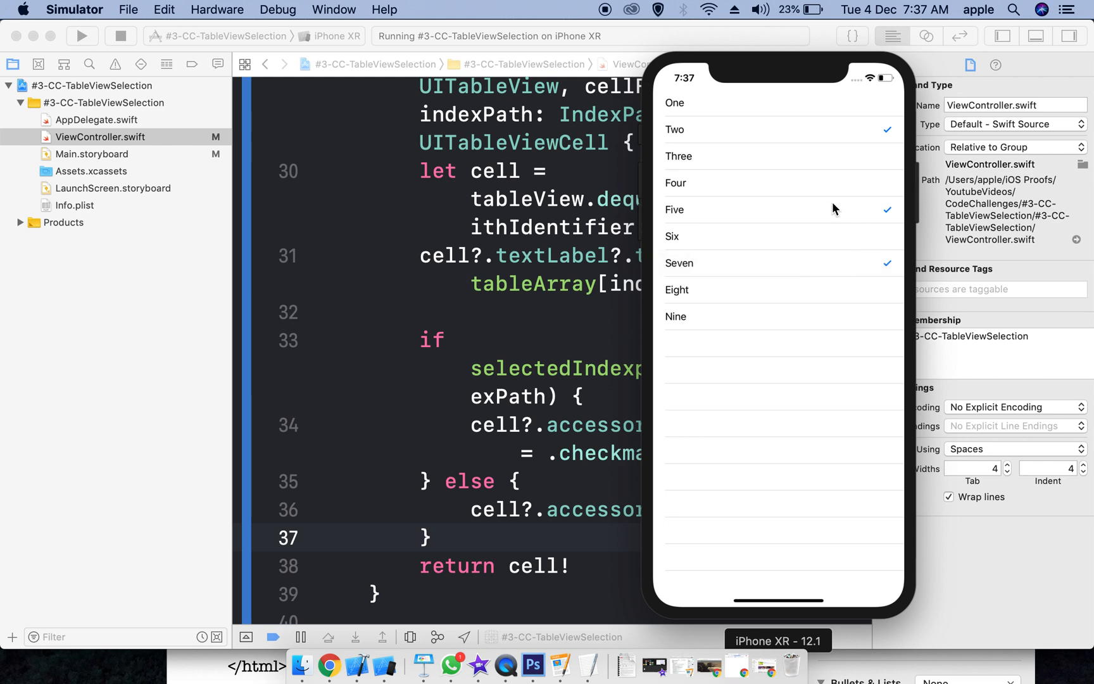
mouse_move(846, 214)
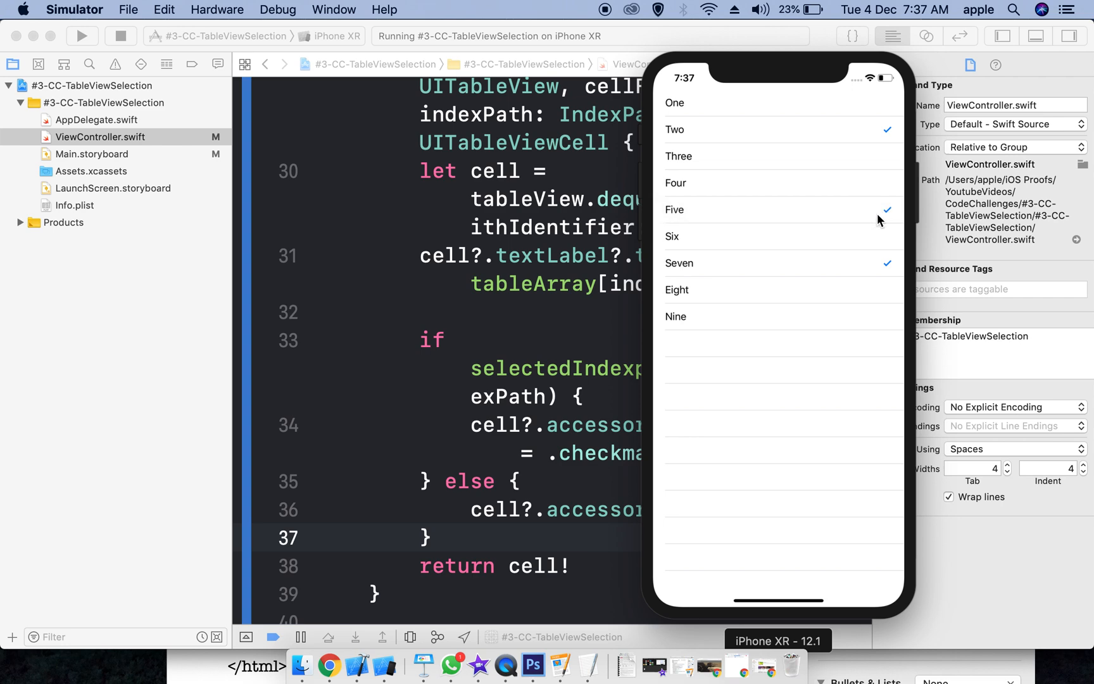
mouse_move(881, 218)
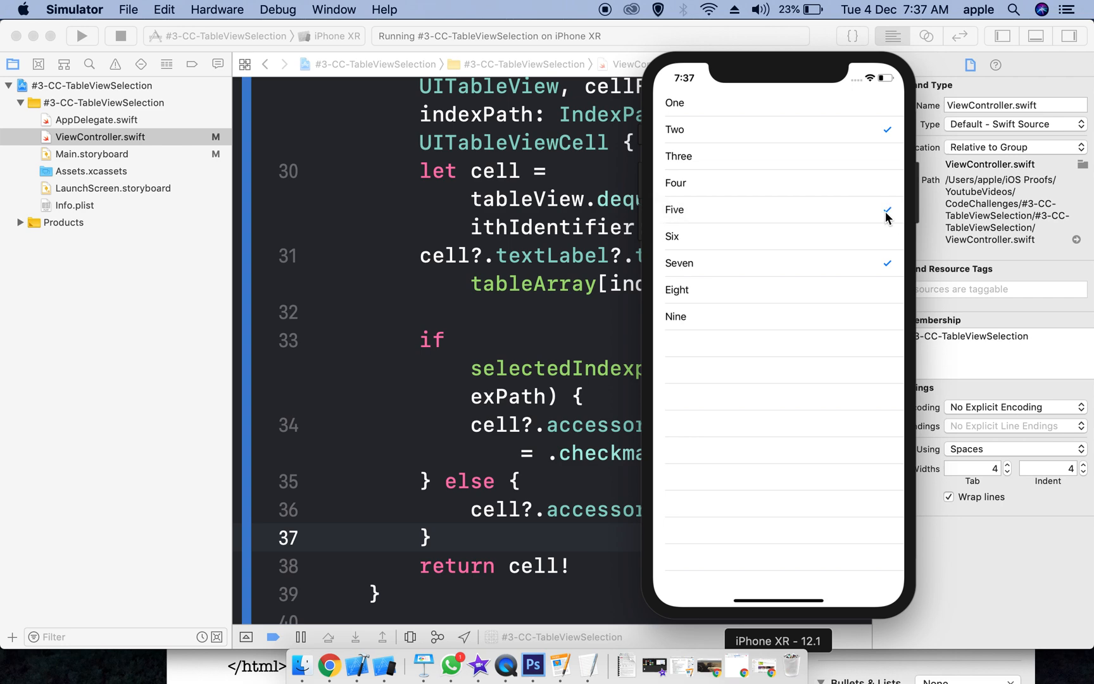
mouse_move(779, 231)
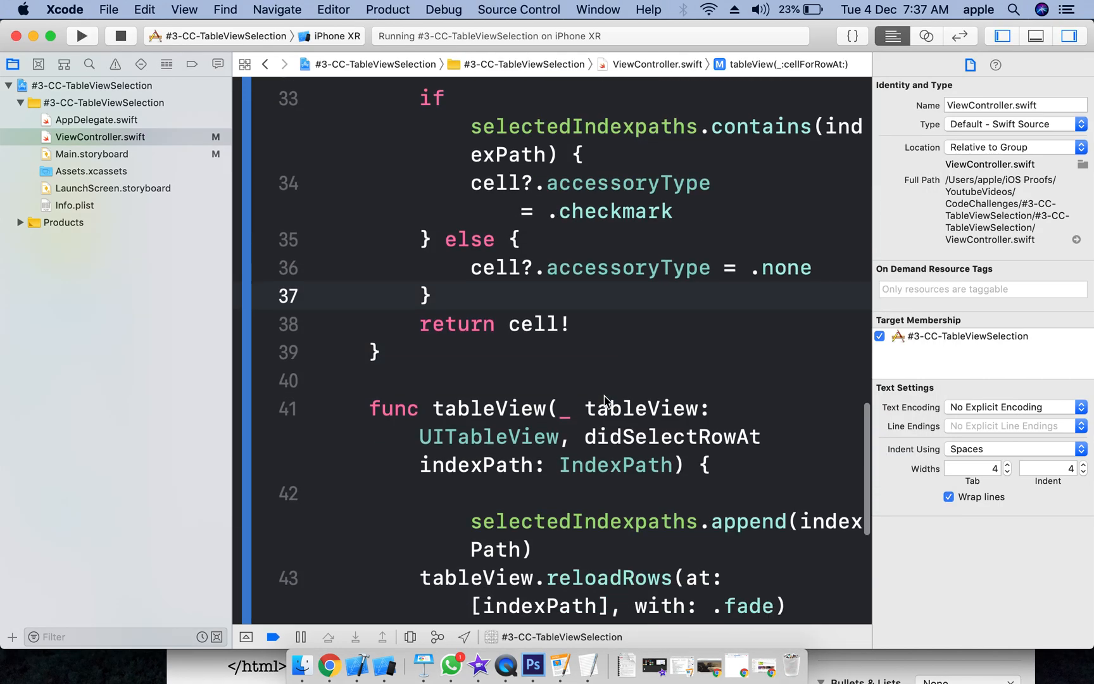
Step: Move the append and fade reload into the else branch of if selectedIndexpaths.contains(indexPath)
scroll(down, 3)
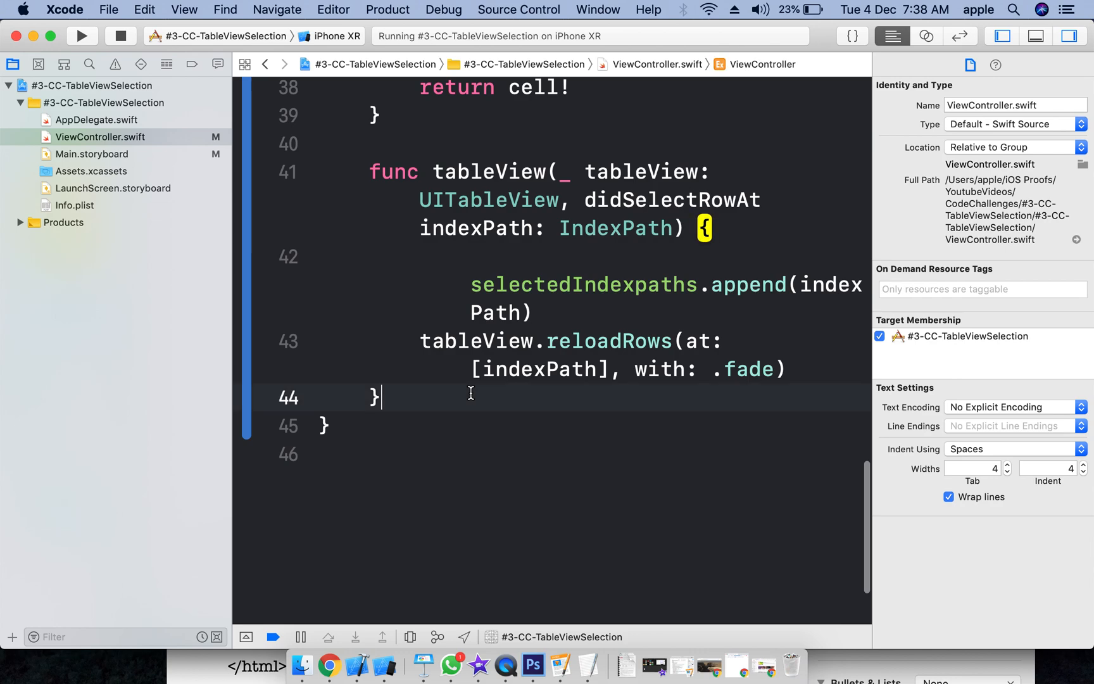
text(else {)
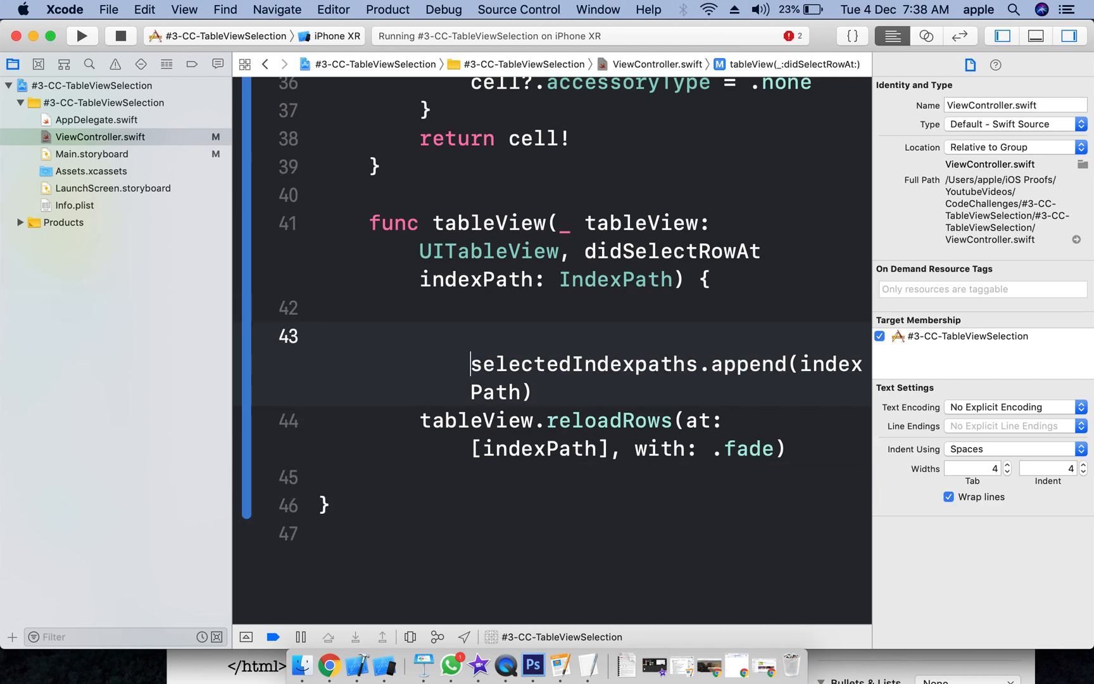
text(if)
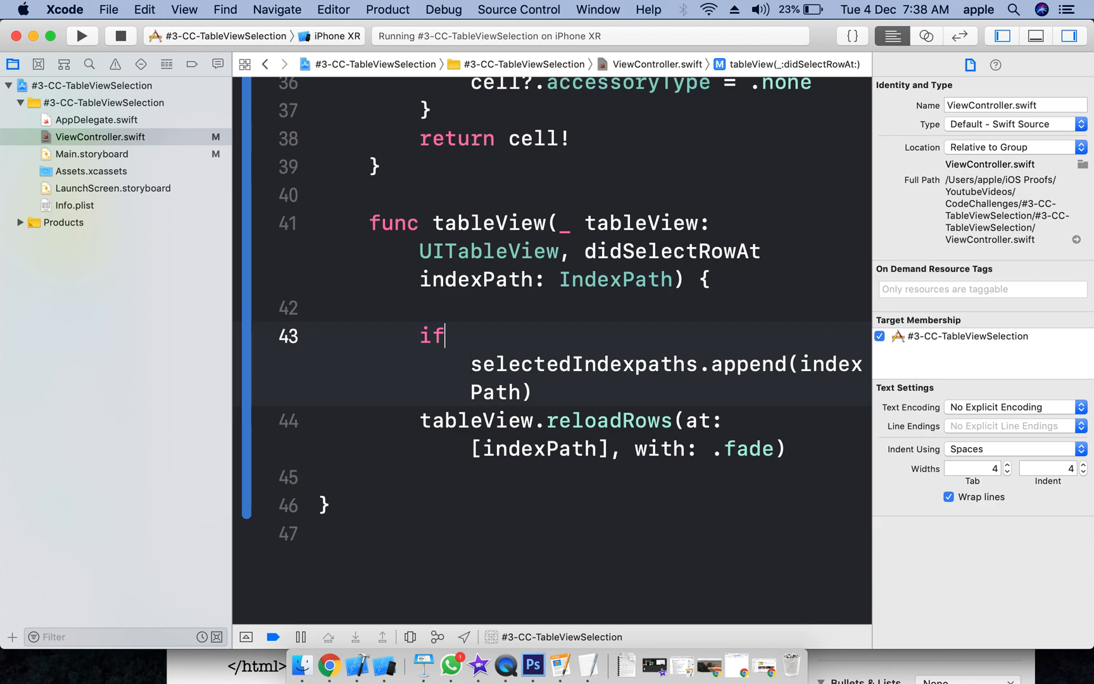
text(sle)
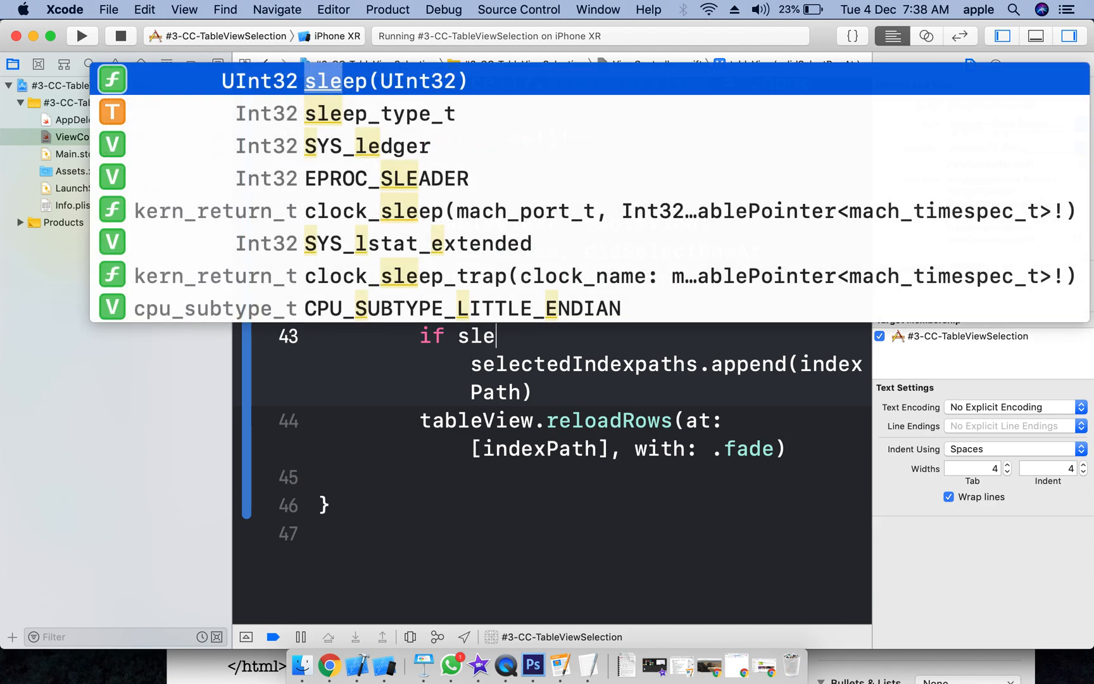
text(se)
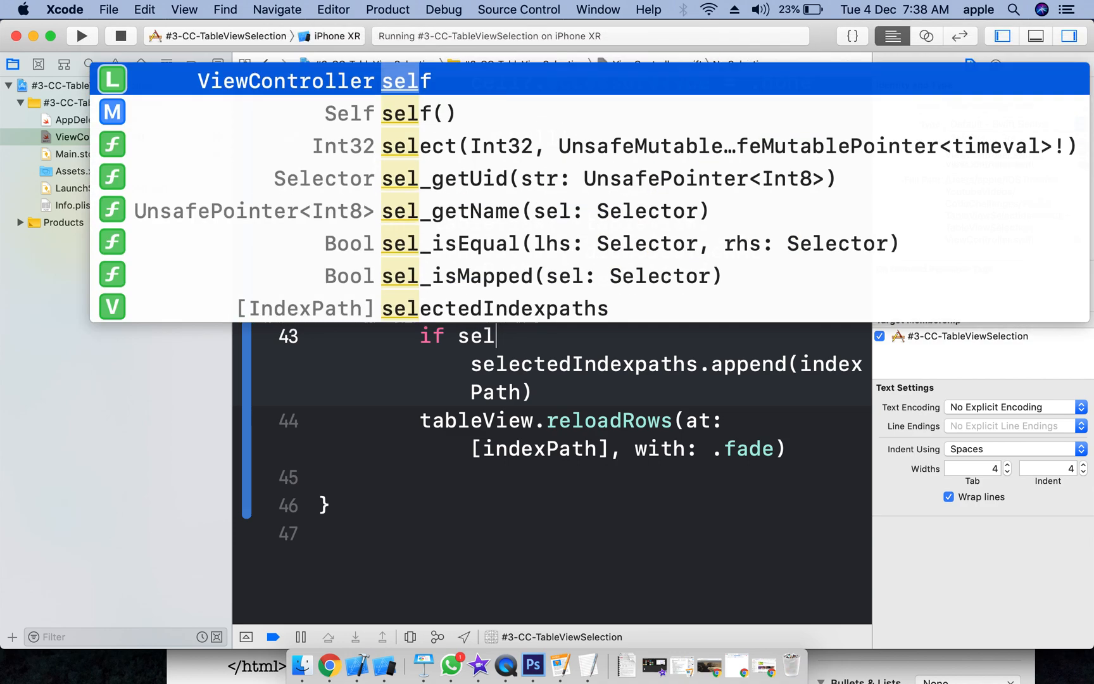
text(electedIndexpaths.contains)
text(} )
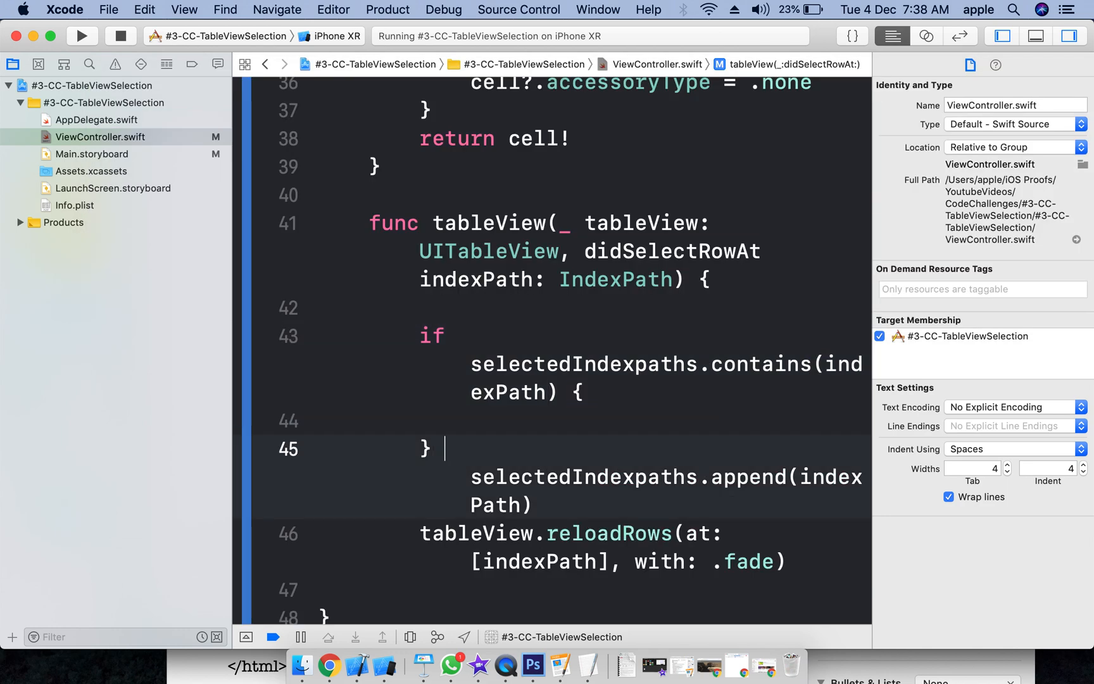
text(else {)
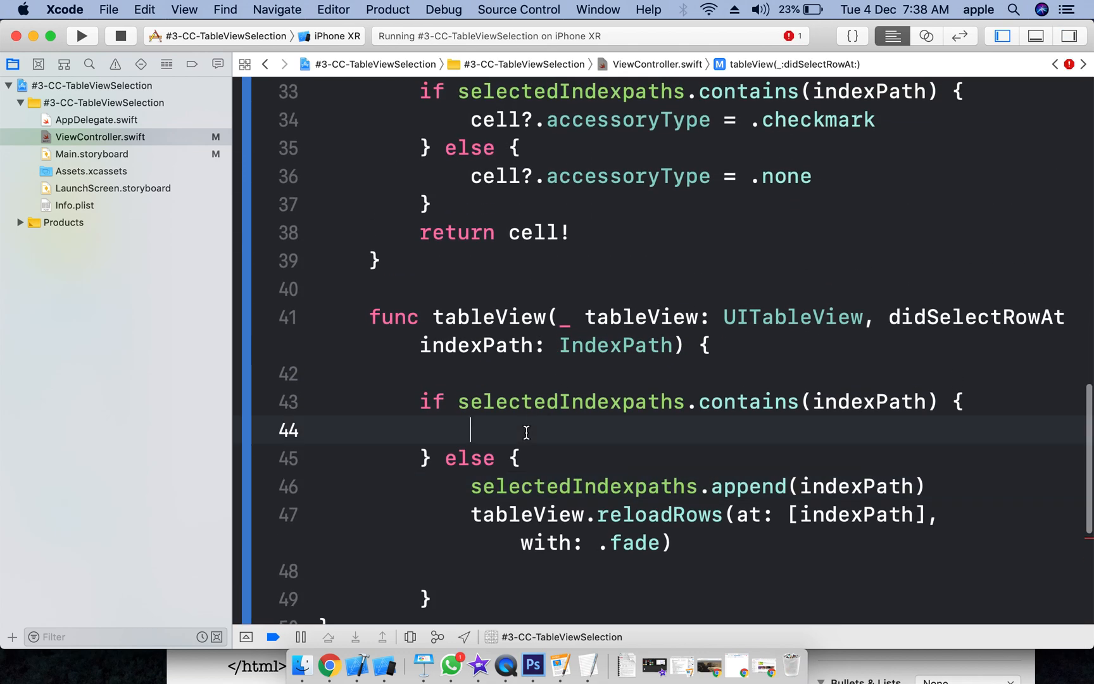
Step: Insert selectedIndexpaths.removeAll(where:) in the if branch with a selectedIndexPath closure parameter
text(selectedIndexpaths.remov)
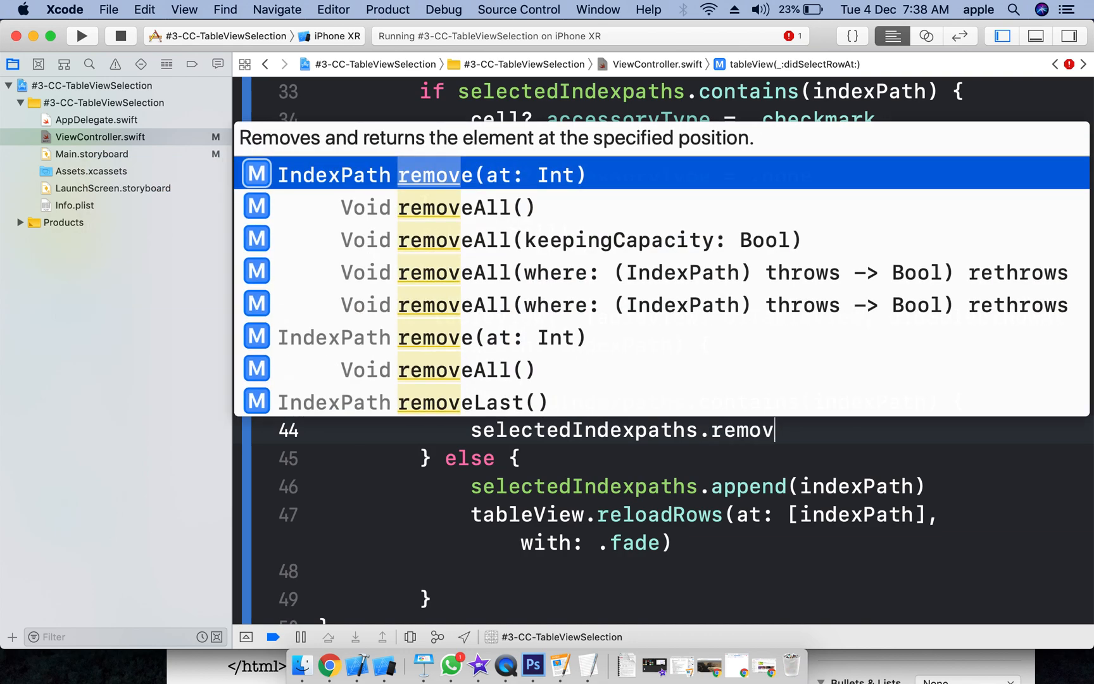
key(Down)
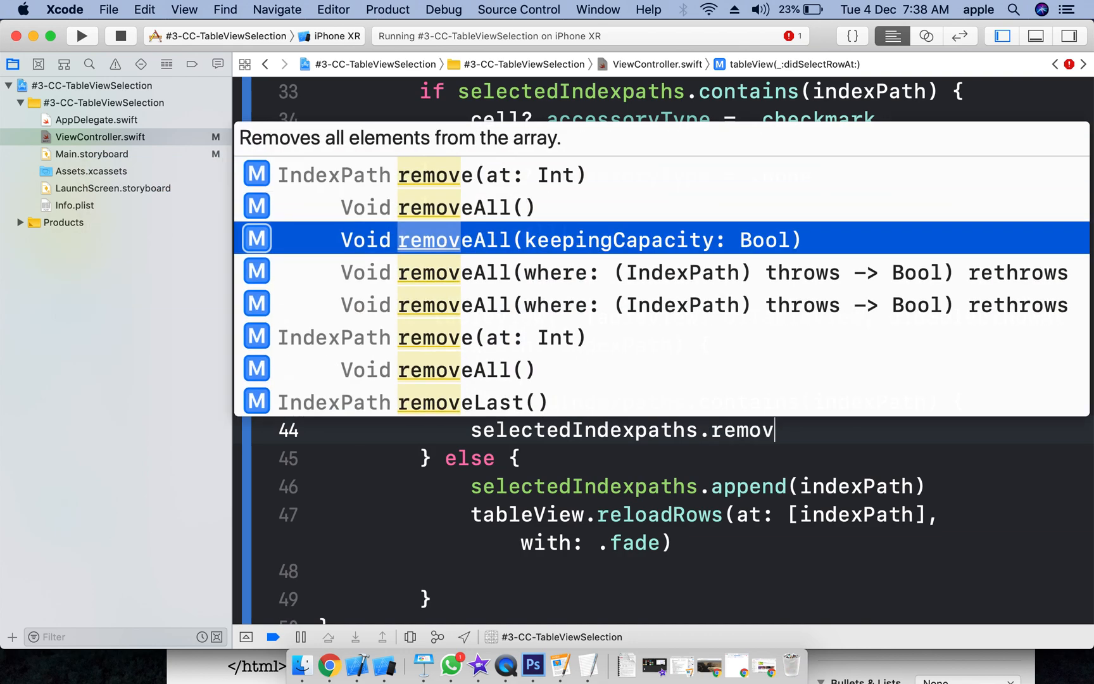
key(Down)
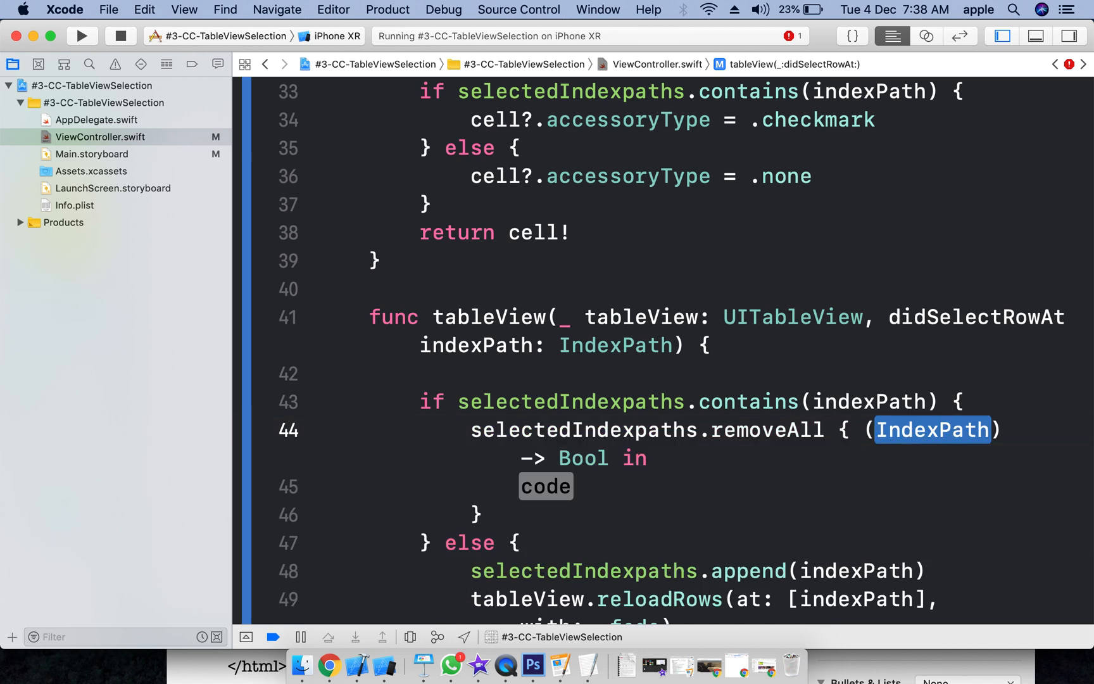
text(some)
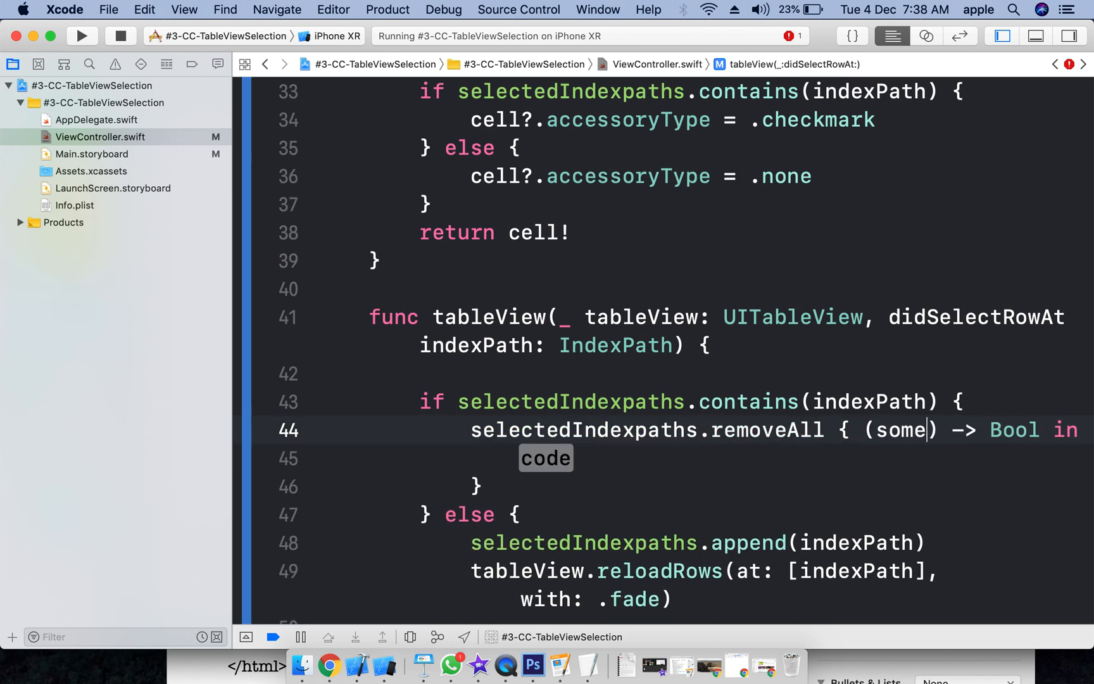
text(IndexPath)
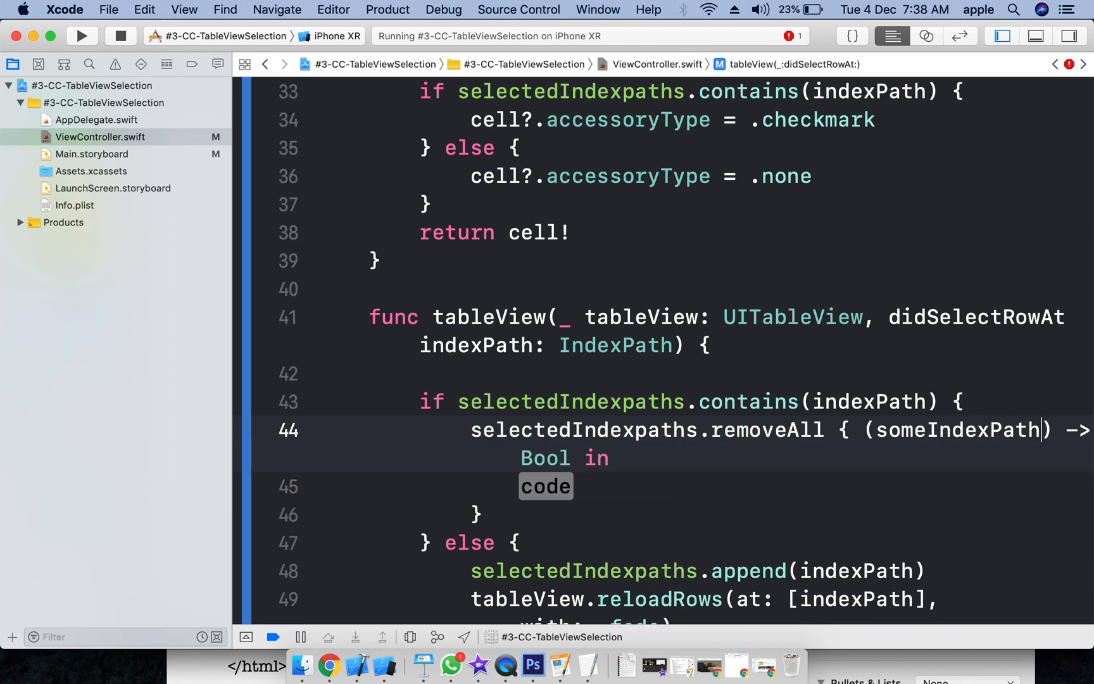
double_click(583, 430)
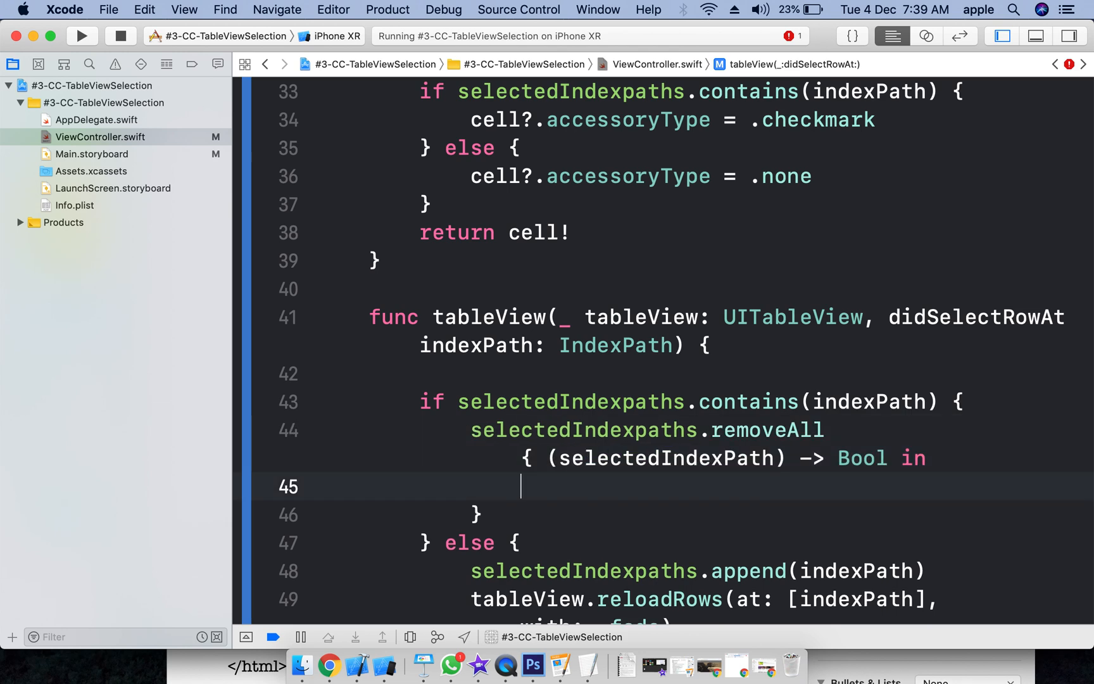
Step: Write the closure comparison selectedIndexPath == indexPath, correcting the mistyped parameter name
text(selectedIndexpaths ==)
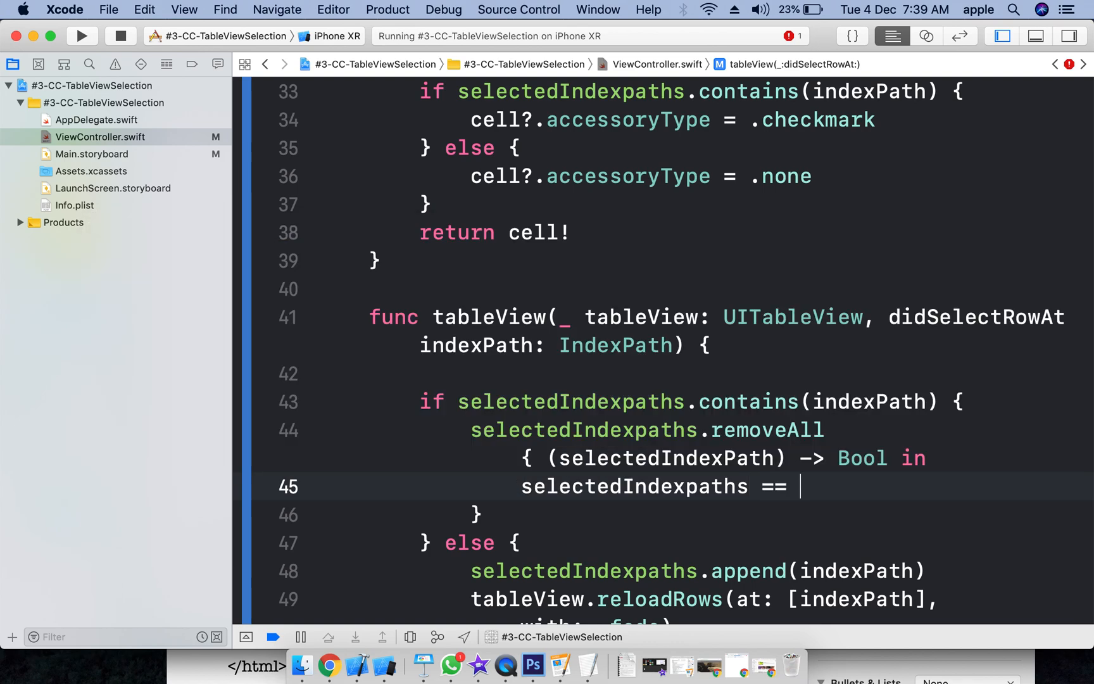
text(ind)
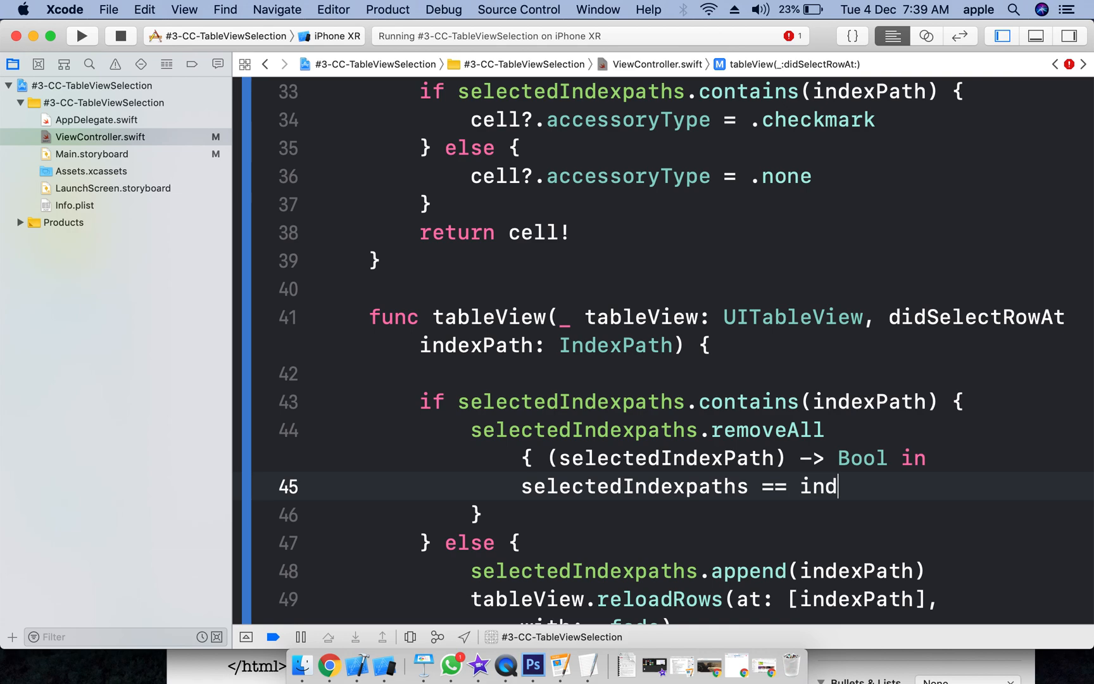
text(exPath)
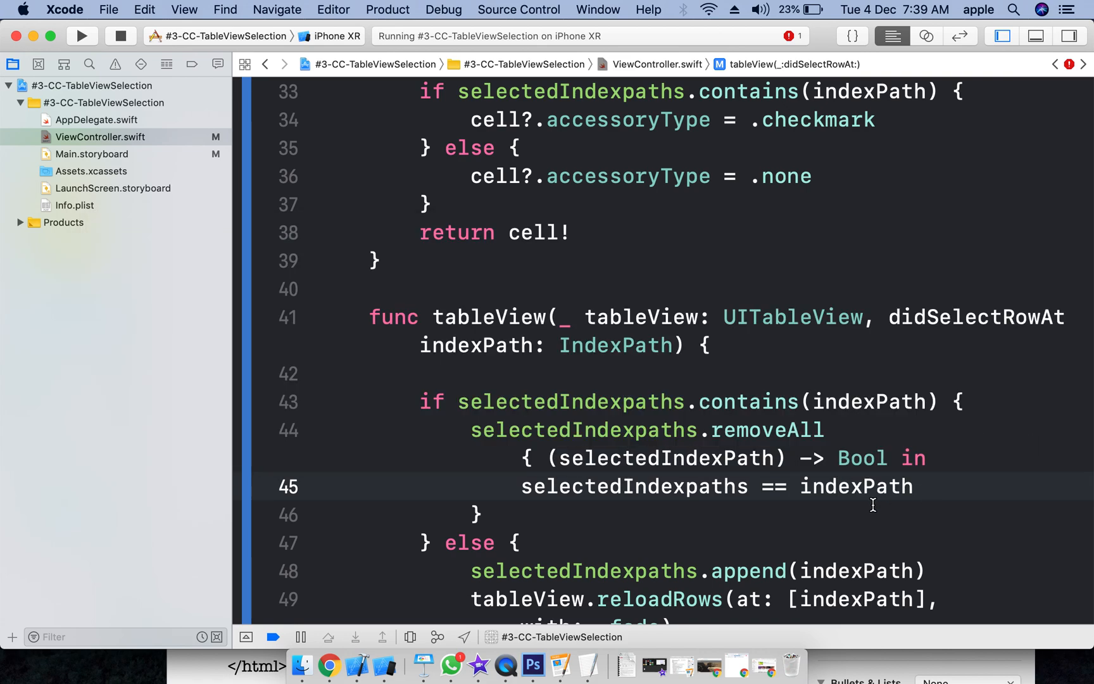
double_click(475, 344)
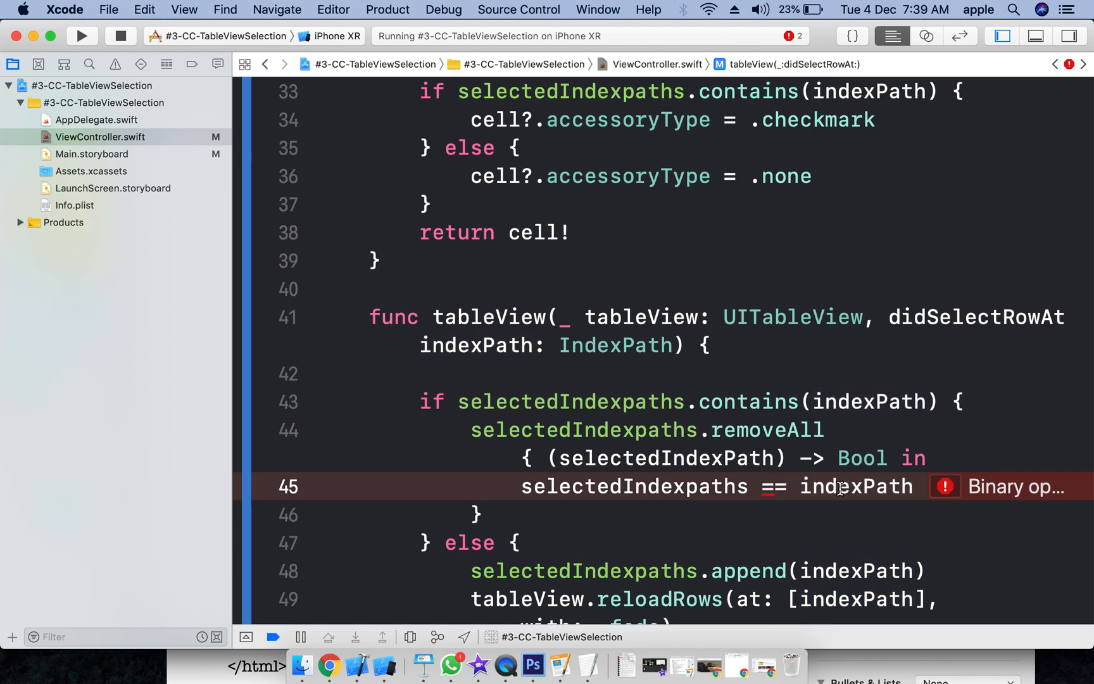
mouse_move(722, 467)
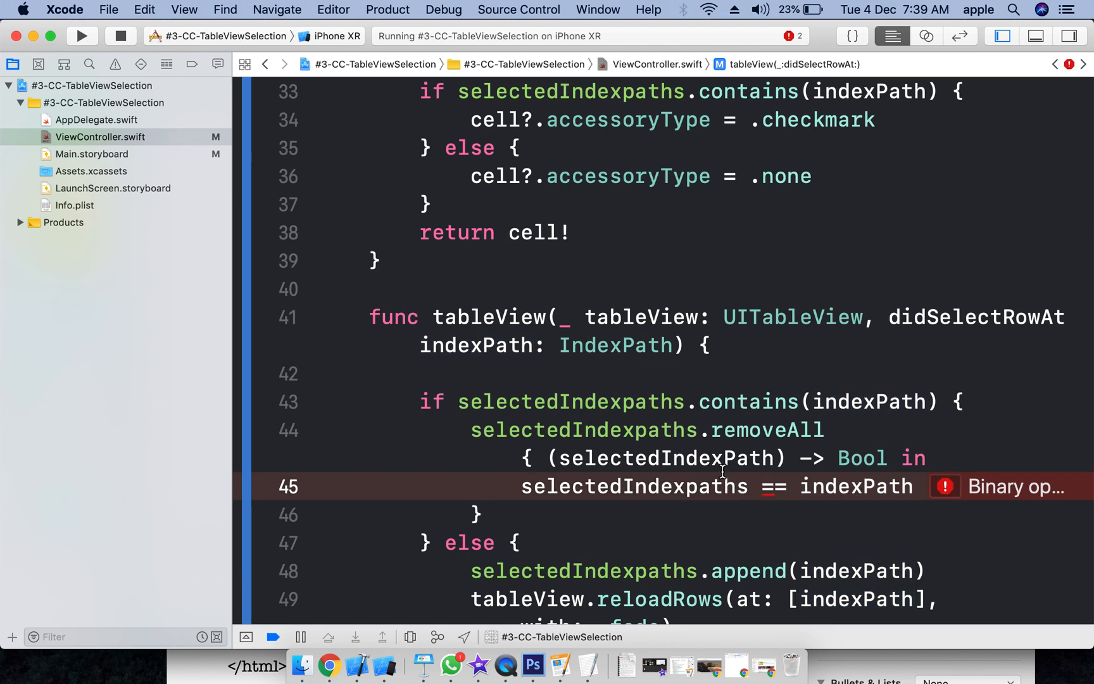
double_click(633, 486)
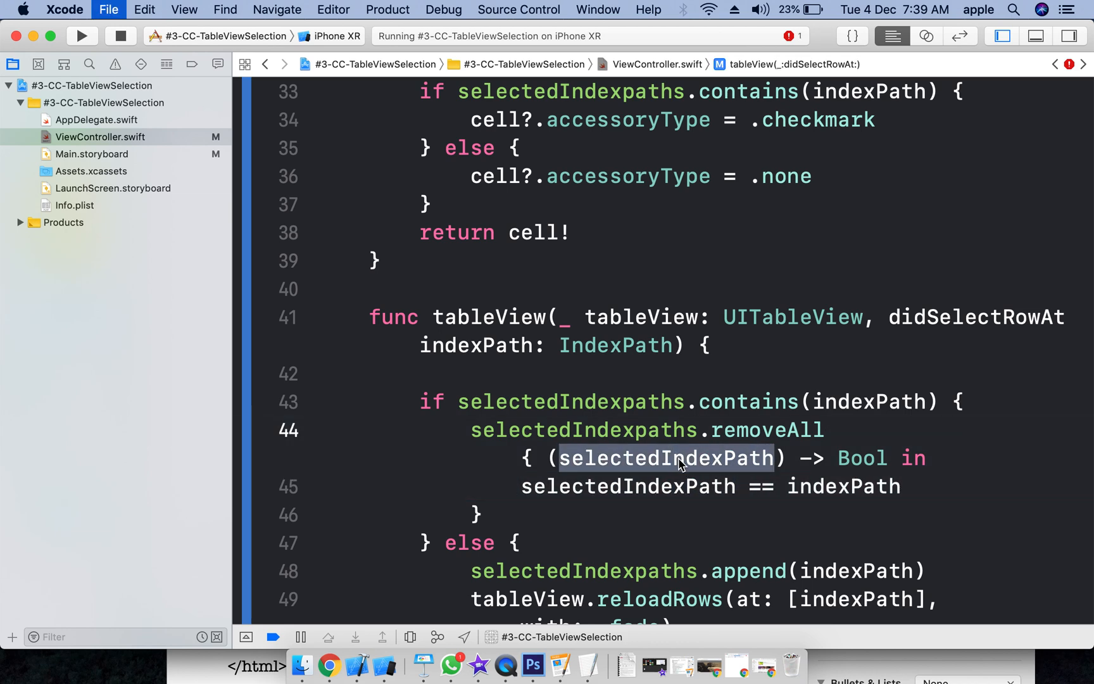
right_click(666, 458)
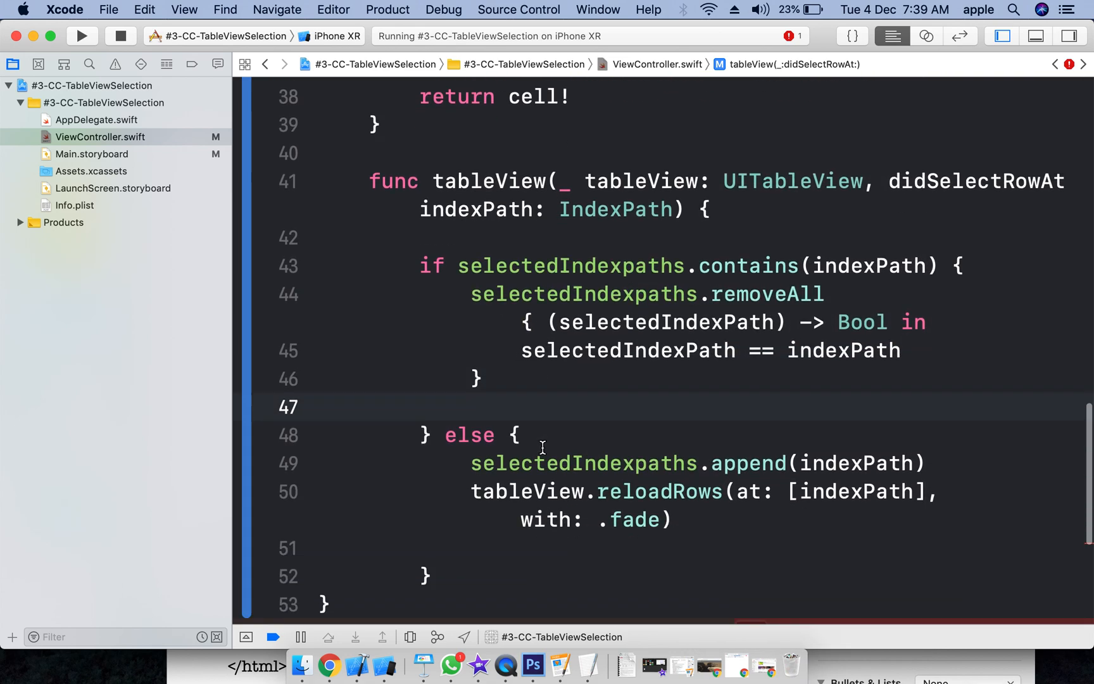
Step: Copy the tableView.reloadRows line into the if branch and add the missing closing brace at line 53
scroll(down, 3)
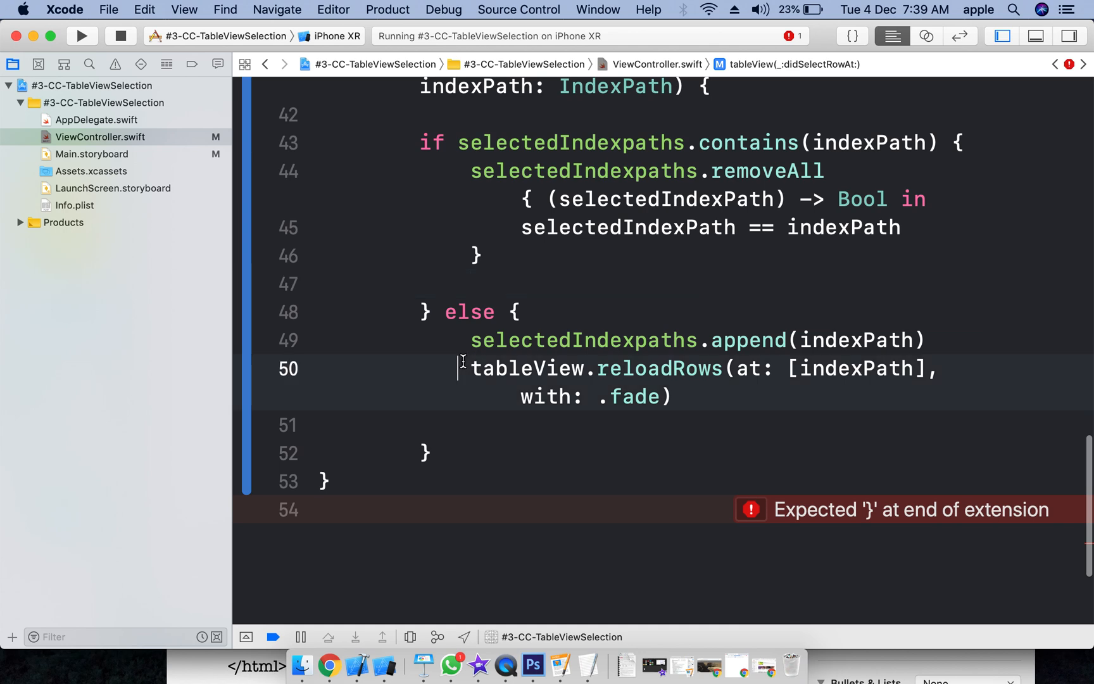
drag(471, 369, 671, 397)
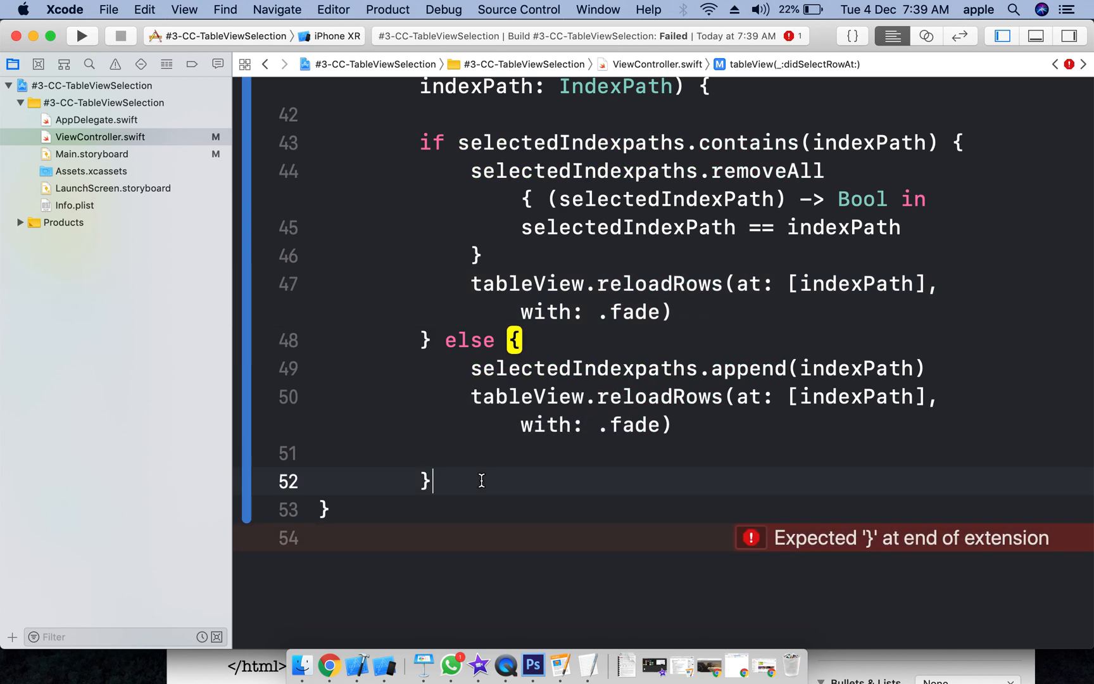
scroll(up, 3)
text(})
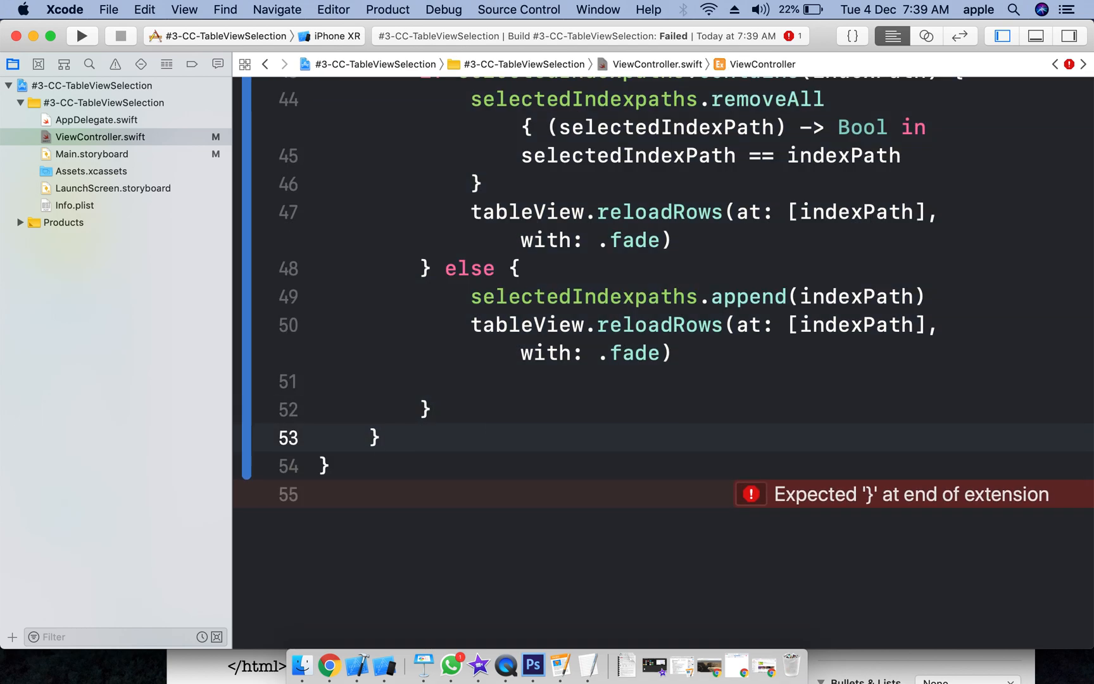
click(82, 35)
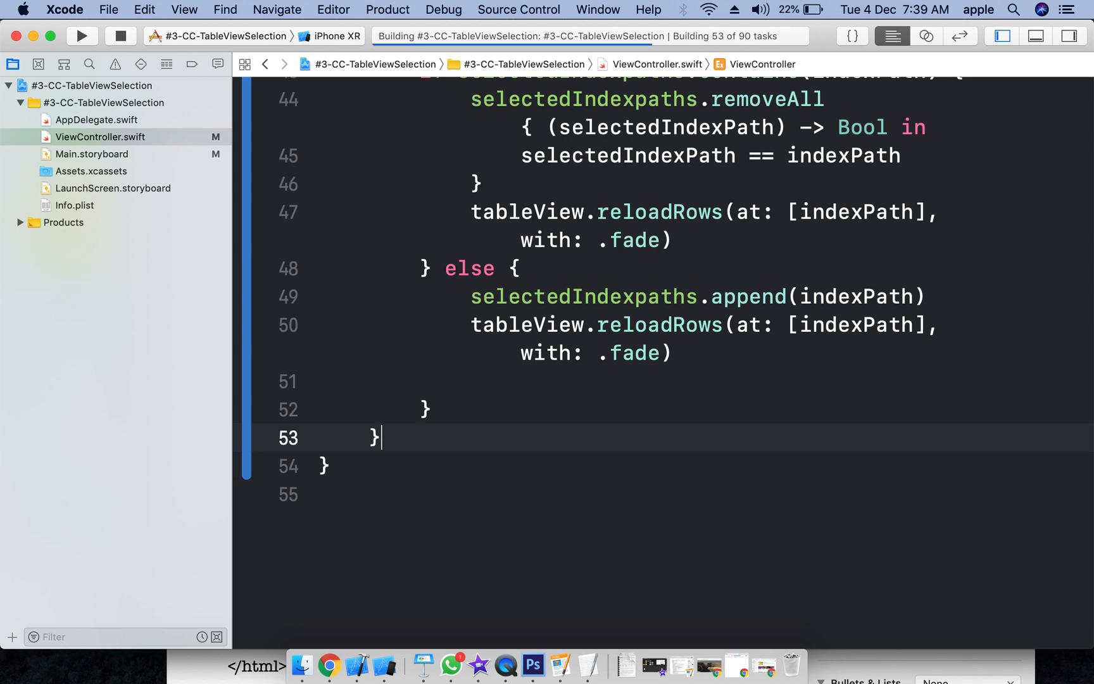
Step: Run the app on the iPhone XR simulator and review the reloadRows call in the if branch
click(82, 36)
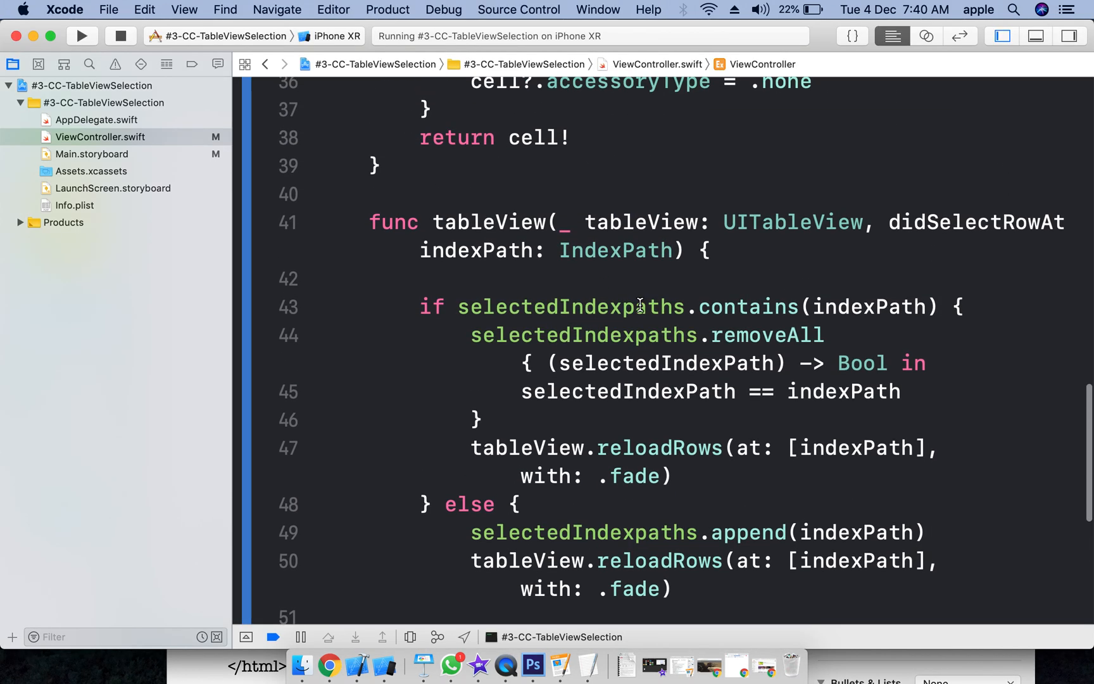
drag(471, 447, 656, 476)
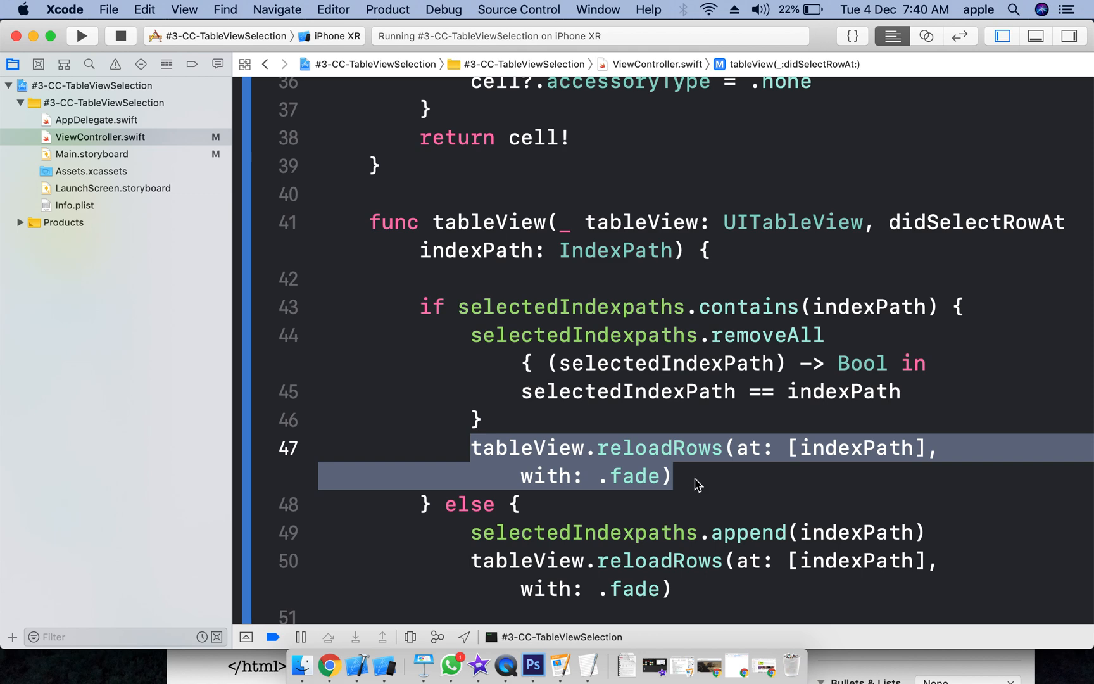
click(670, 476)
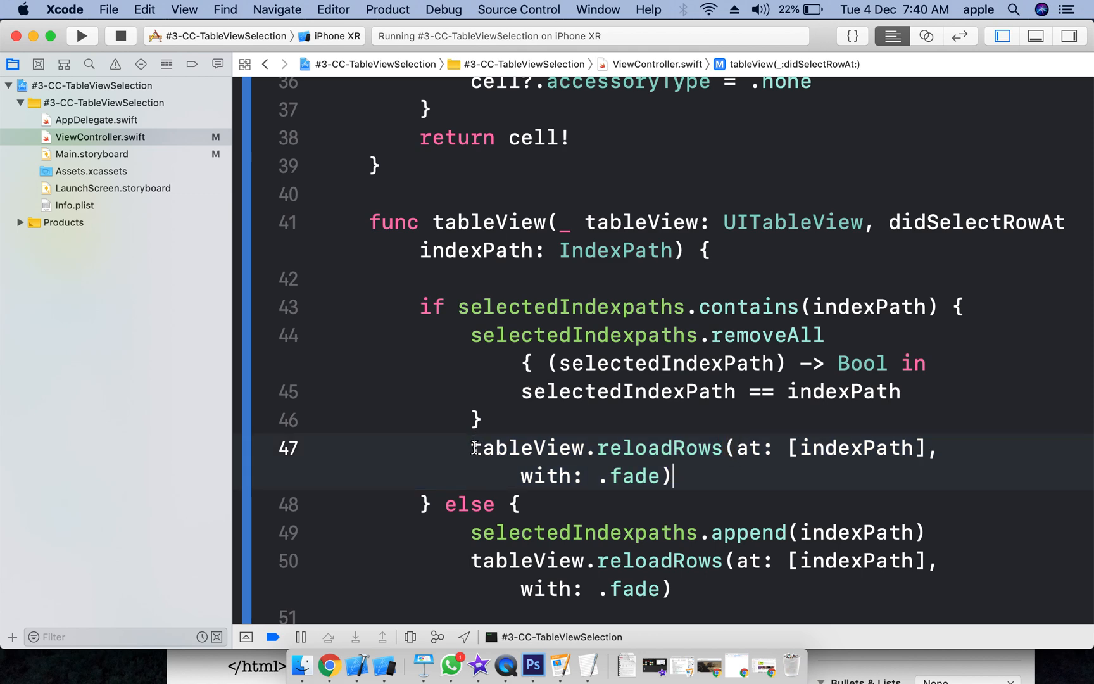
drag(474, 447, 684, 476)
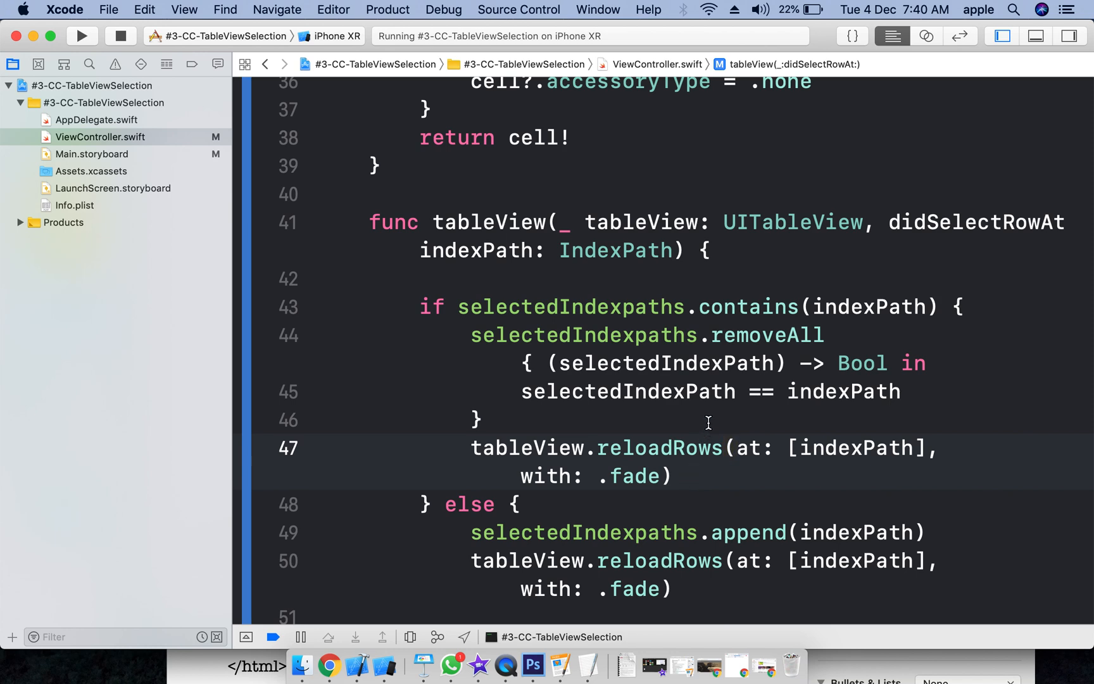
click(674, 476)
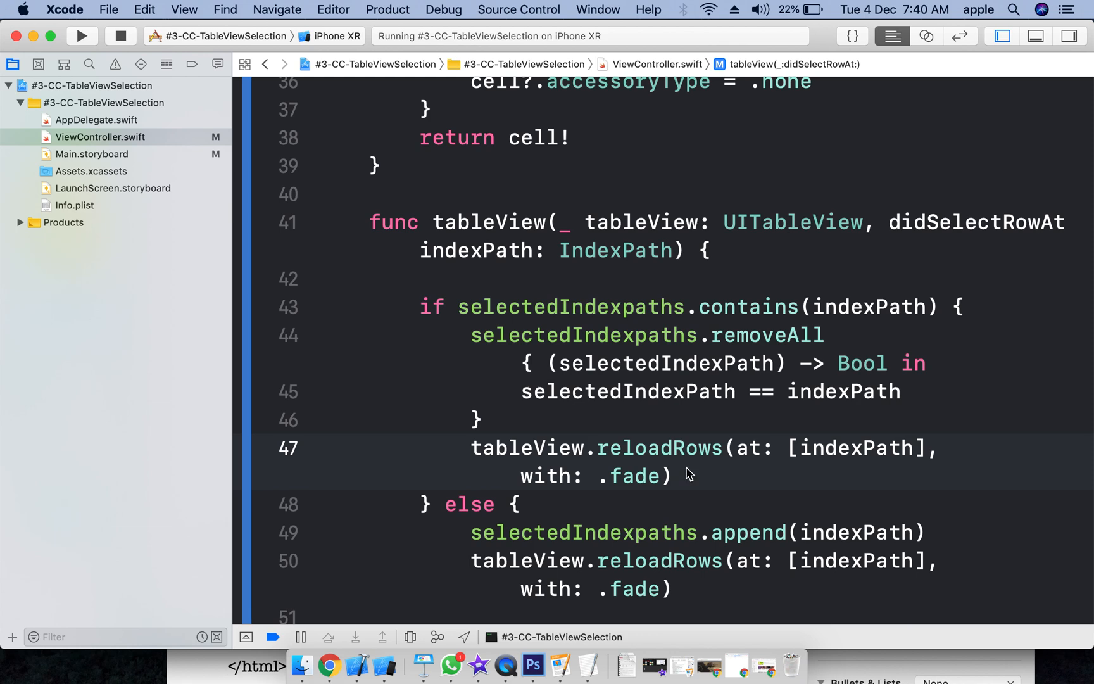
click(673, 476)
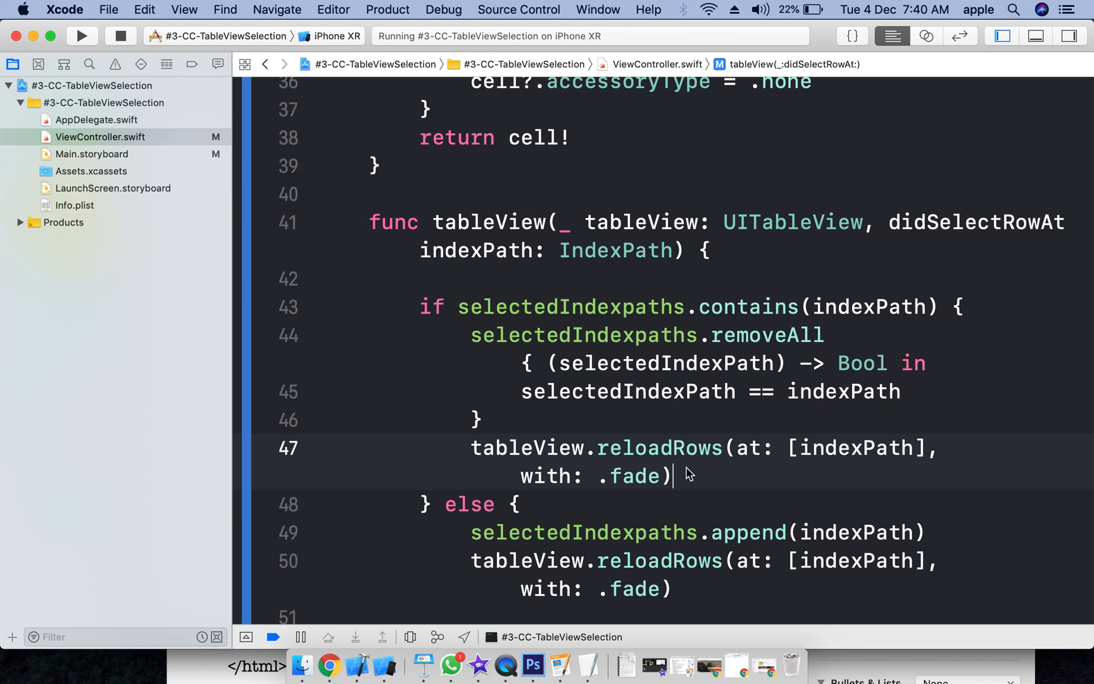